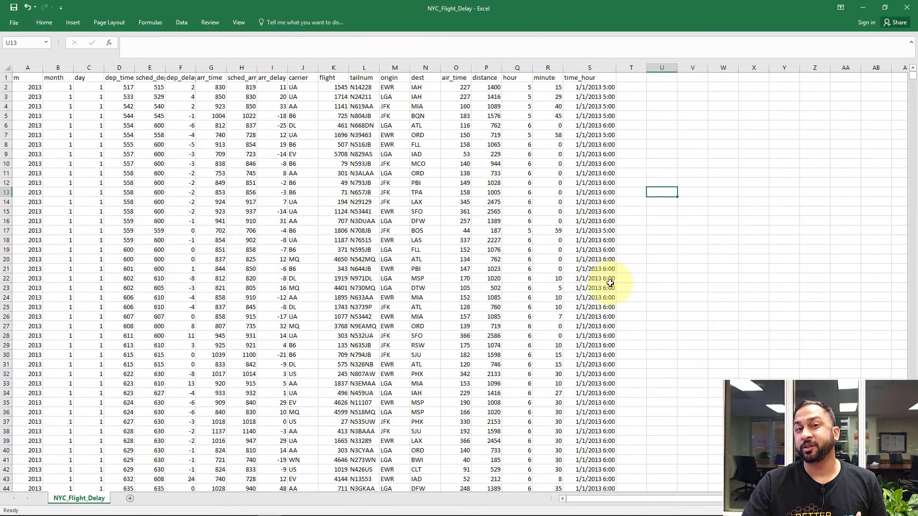
pyautogui.moveTo(418, 240)
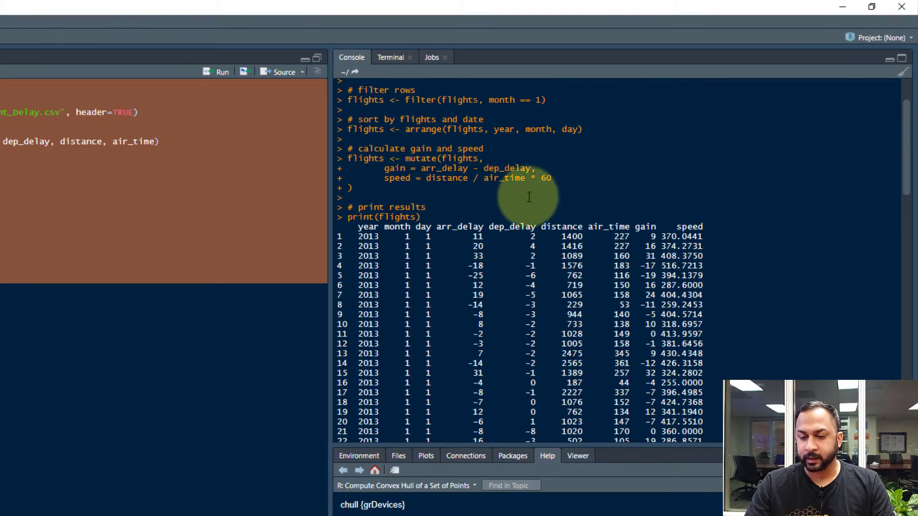
# Scroll through the printed January flights with gain and speed columns in the Console.
pyautogui.scroll(-3)
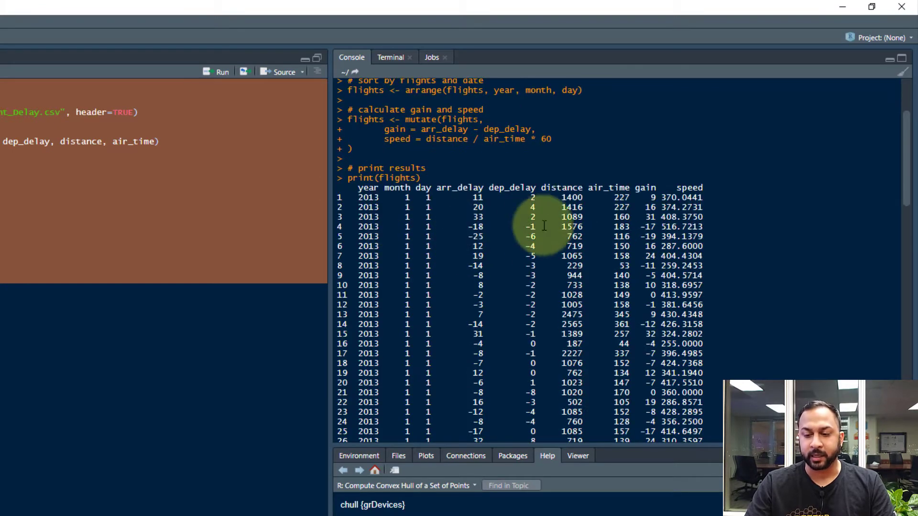
pyautogui.scroll(-3)
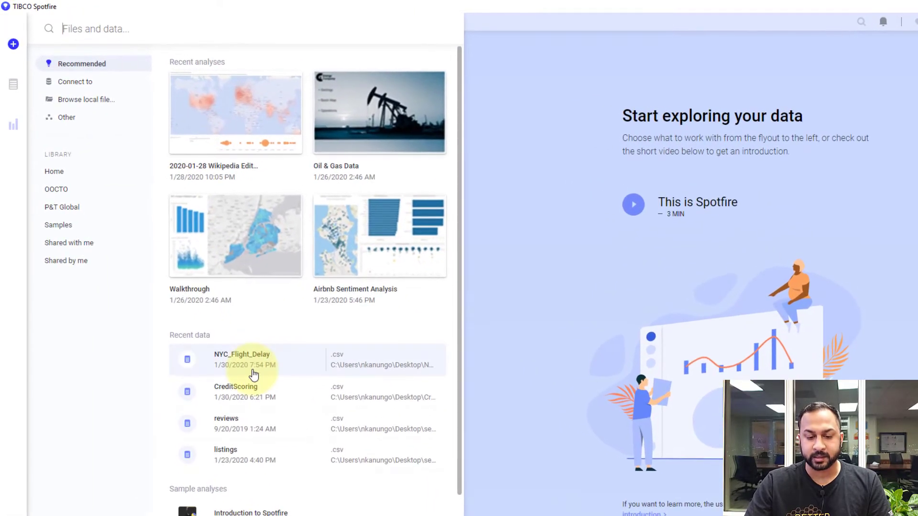
# Import the recent NYC_Flight_Delay.csv with default settings into the analysis.
pyautogui.click(242, 358)
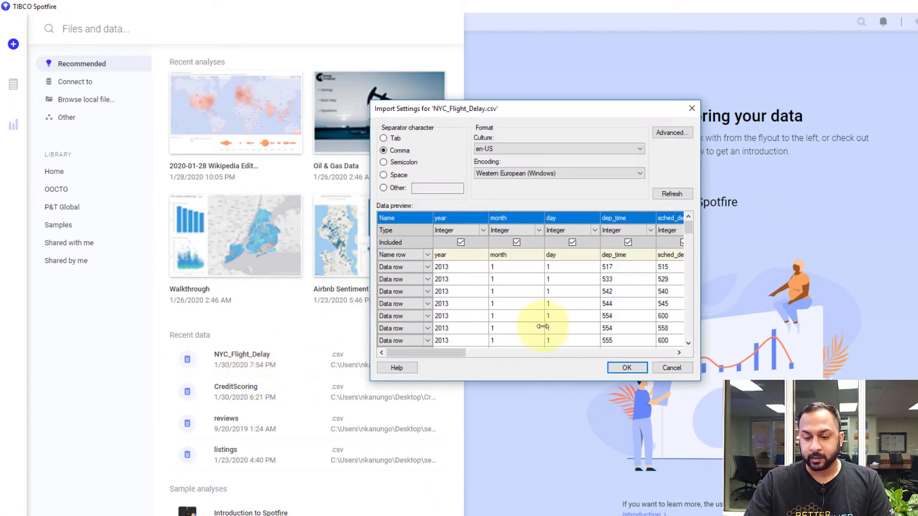
pyautogui.click(625, 367)
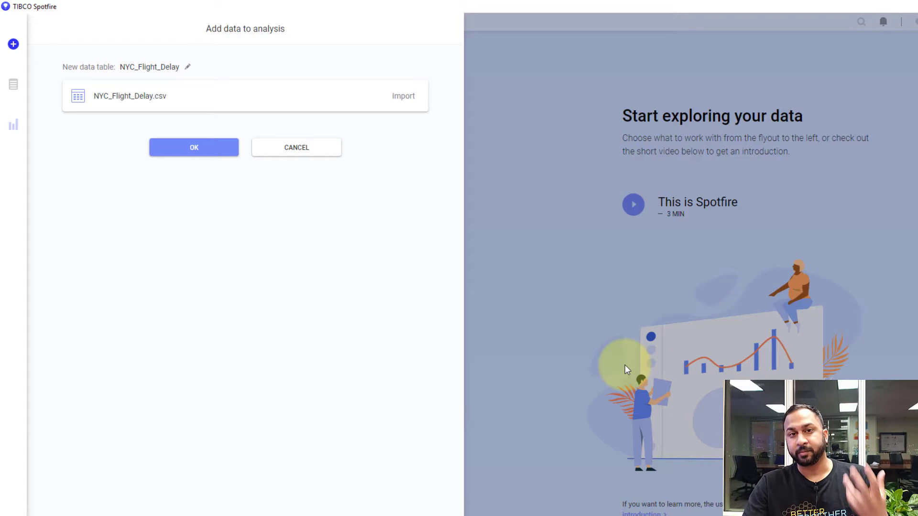
pyautogui.moveTo(538, 251)
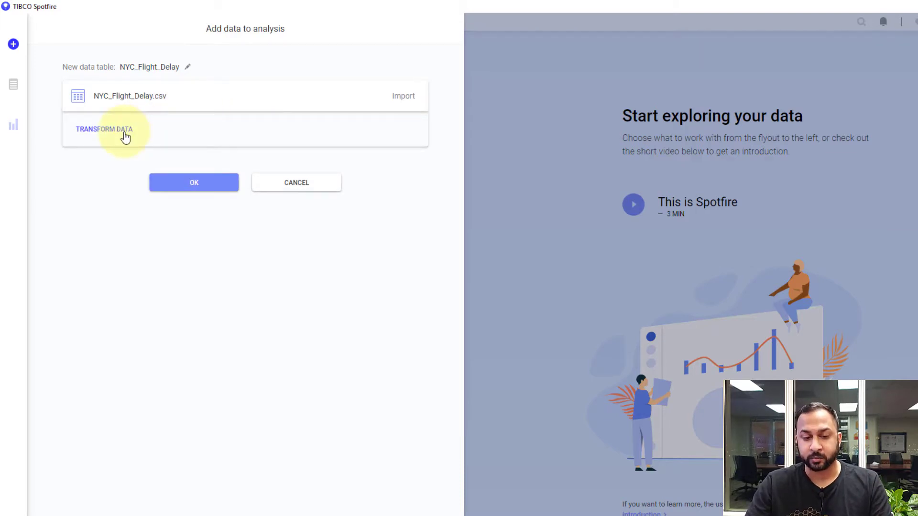
pyautogui.click(105, 129)
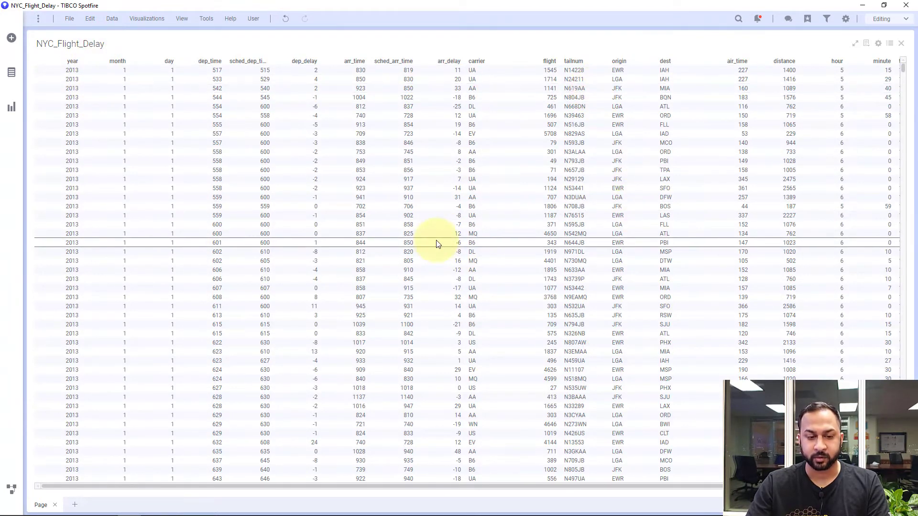
# Add NYC_Flight_Delay.csv again as a new data table named 'NYC_Flight_Delay (Data Prep)'.
pyautogui.click(11, 38)
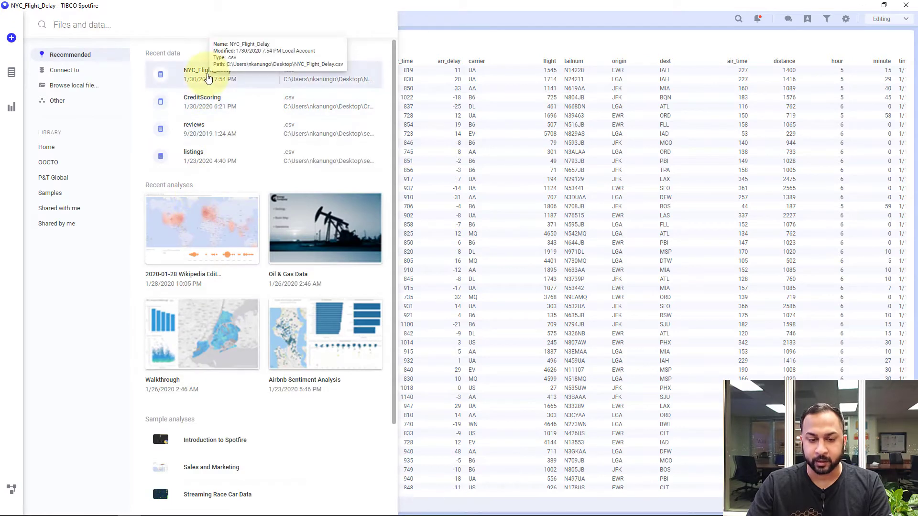
pyautogui.click(207, 74)
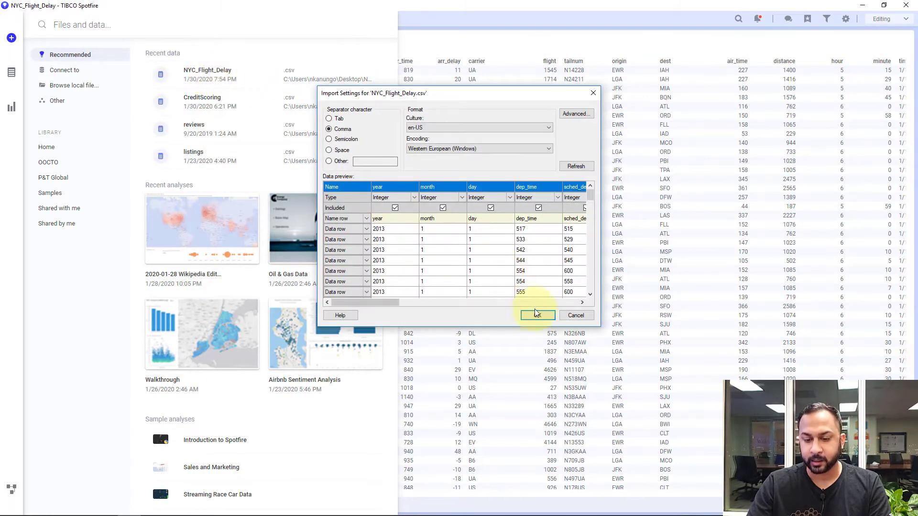
pyautogui.click(535, 315)
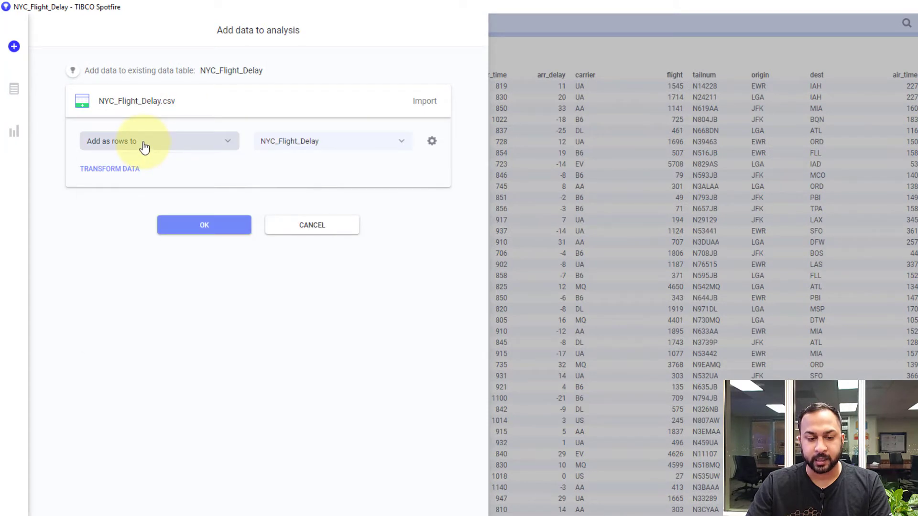
pyautogui.click(158, 142)
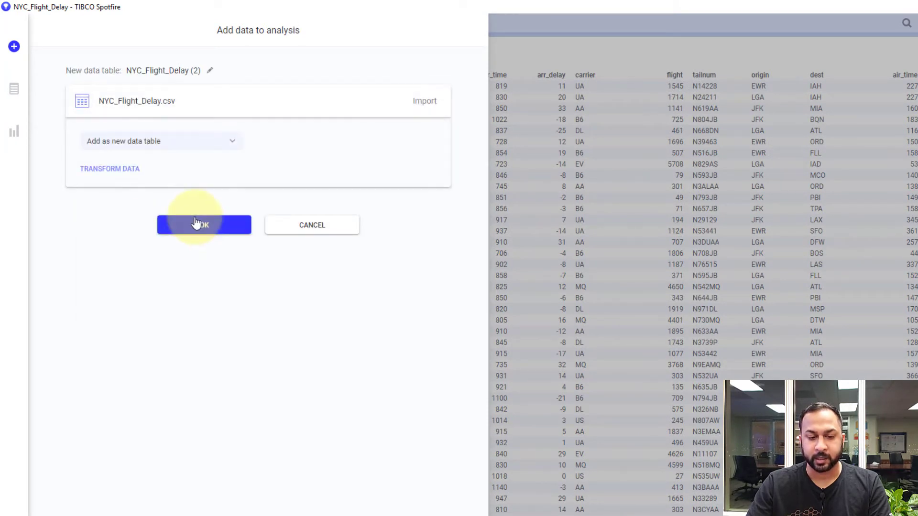
pyautogui.click(210, 69)
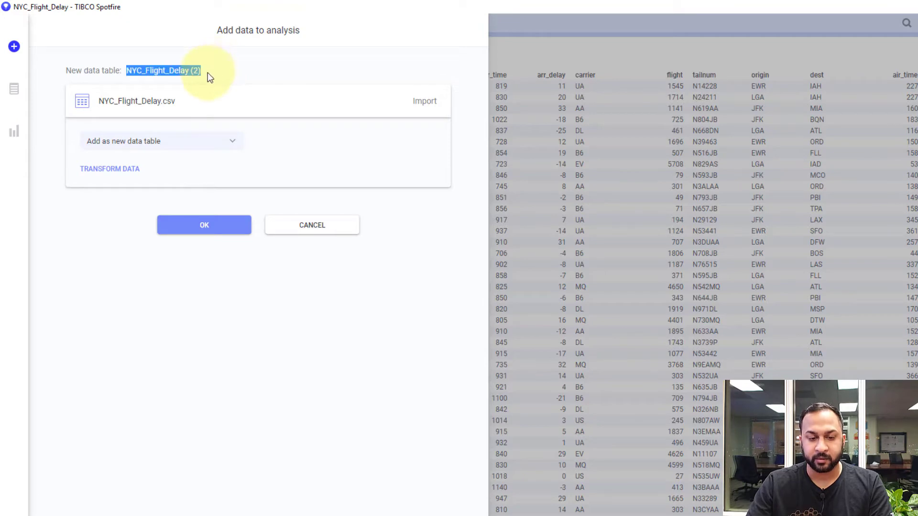
pyautogui.write('Data')
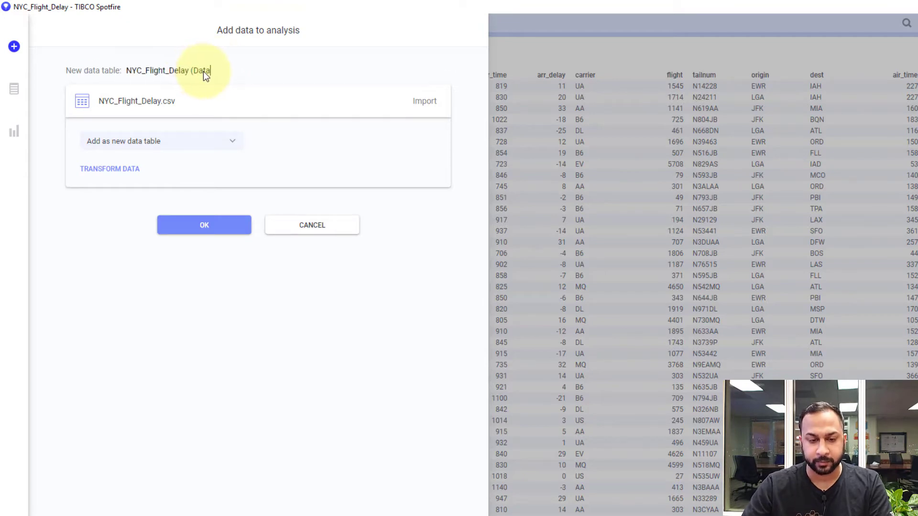
pyautogui.click(203, 225)
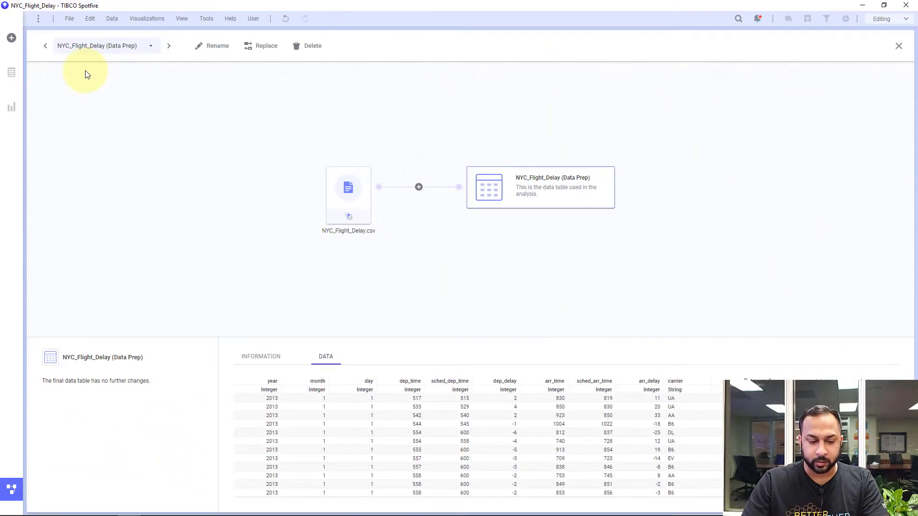
pyautogui.moveTo(97, 46)
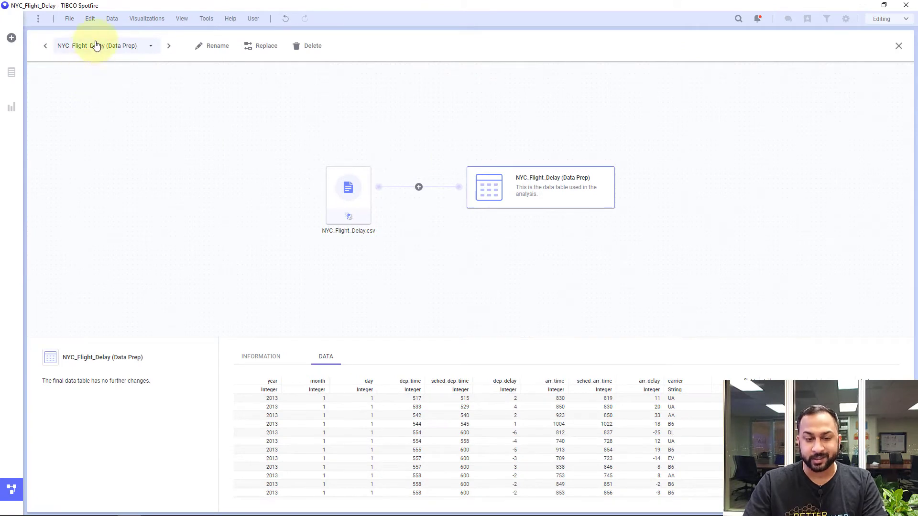
# Show the CSV source node's load-data step options in the data canvas, then reach the Tools menu.
pyautogui.click(348, 193)
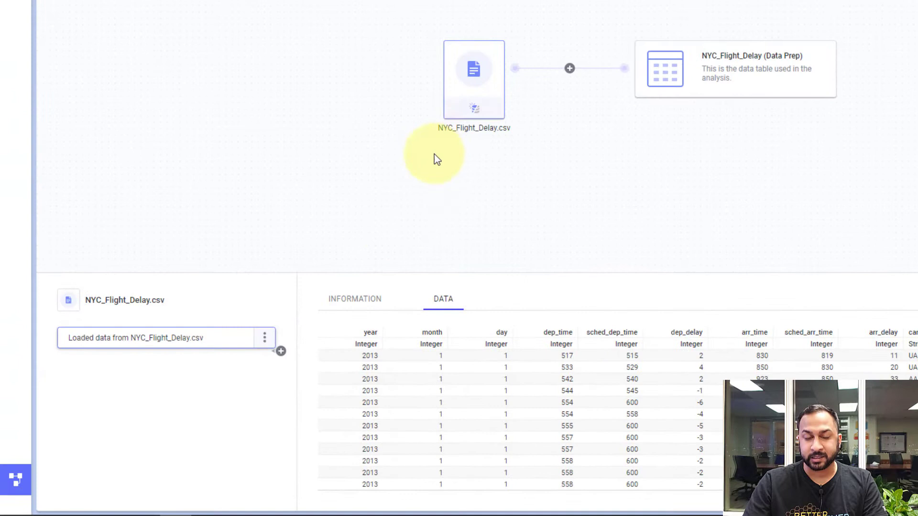
pyautogui.click(265, 338)
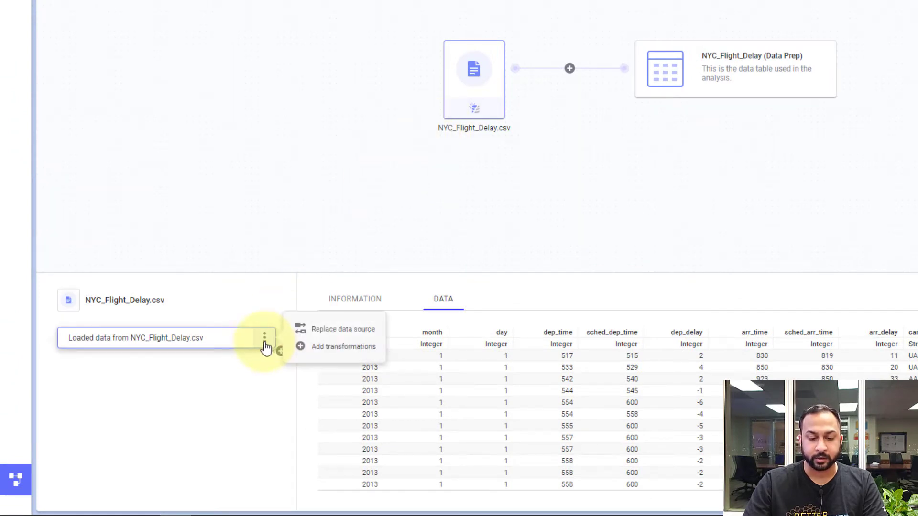
pyautogui.moveTo(300, 350)
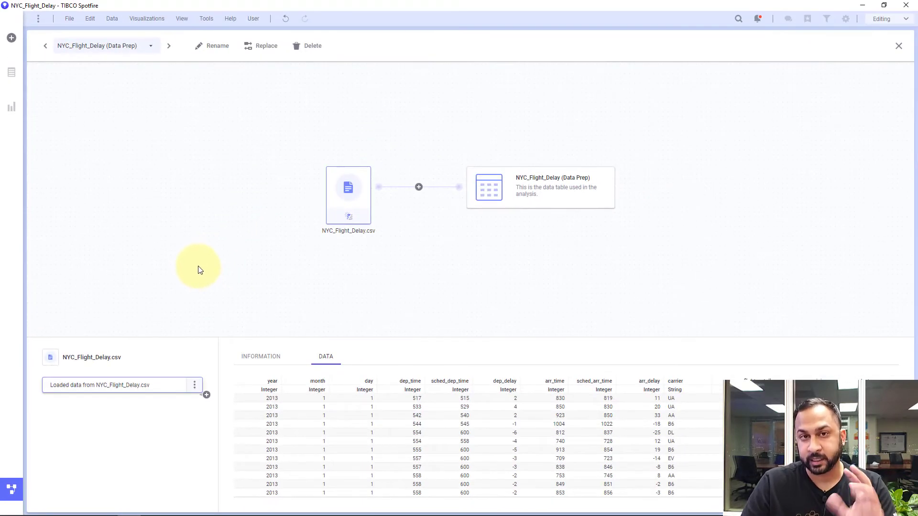
pyautogui.click(206, 18)
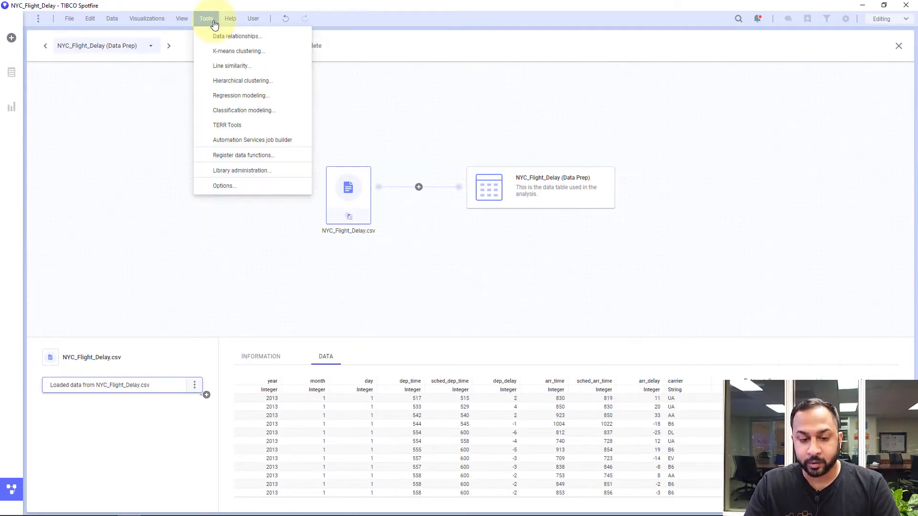
# Register a new R data function 'NYC Flight Prep' with the dplyr script, replacing the CSV file-reading argument.
pyautogui.click(233, 156)
pyautogui.write('N')
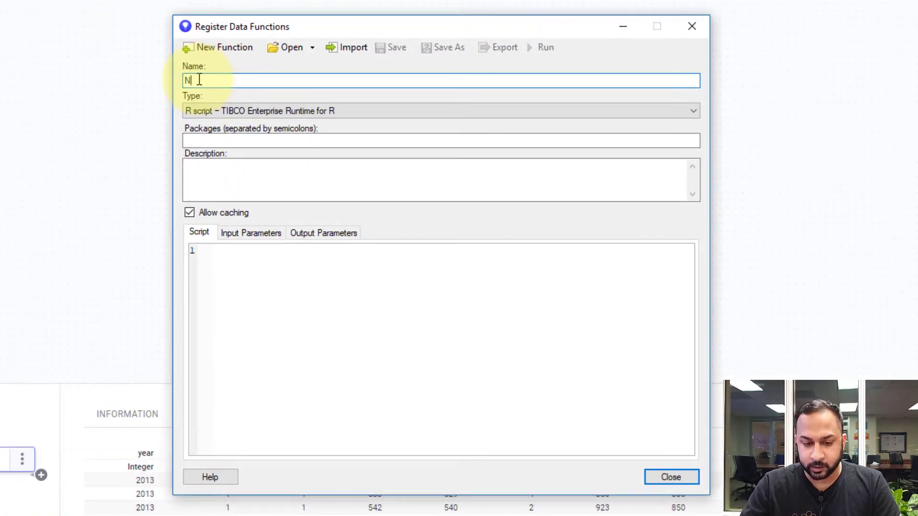
pyautogui.write('YC Flight')
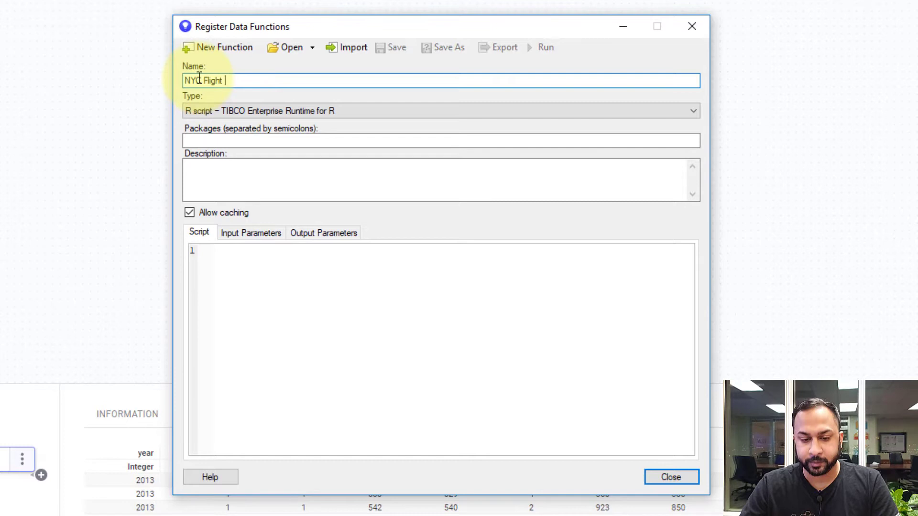
pyautogui.write('Prep')
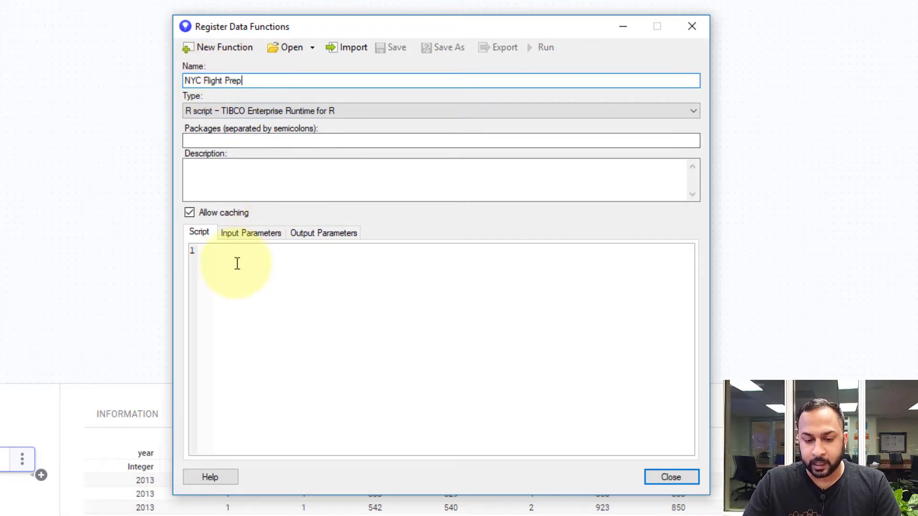
pyautogui.write('dplyr')
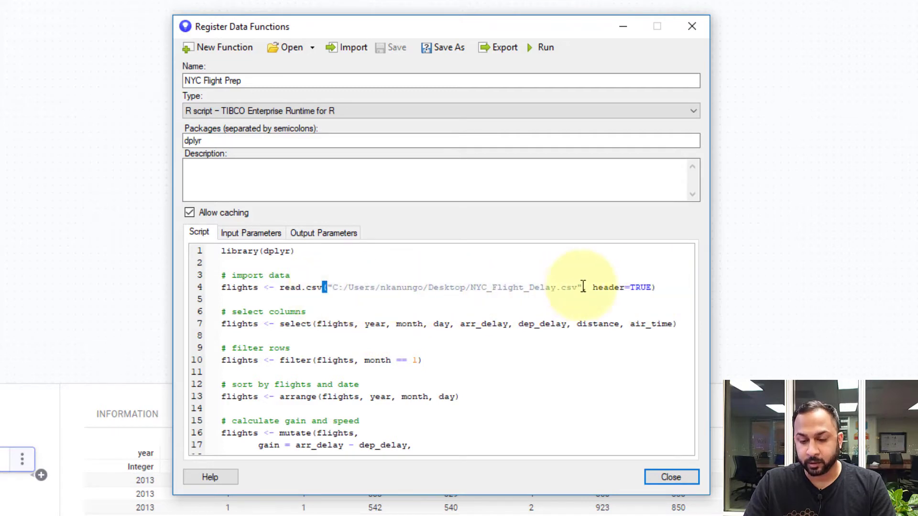
pyautogui.moveTo(283, 287); pyautogui.dragTo(656, 288)
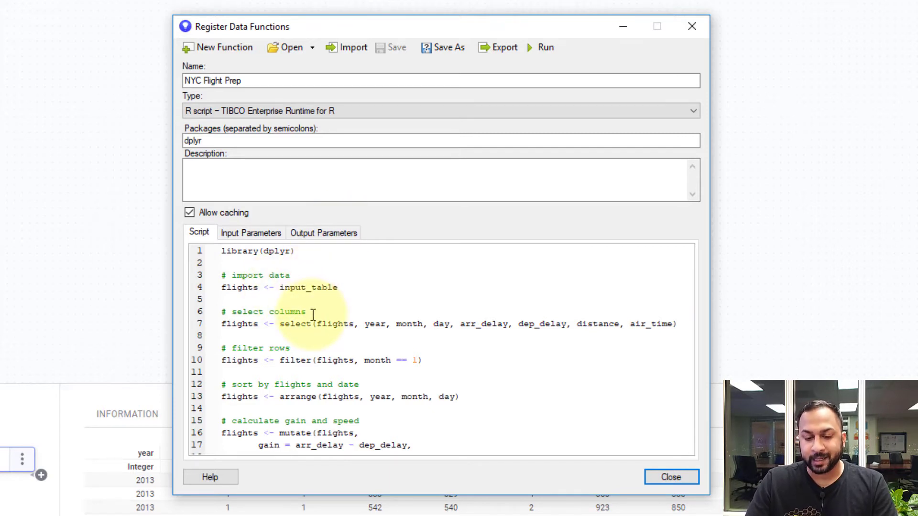
pyautogui.scroll(-3)
pyautogui.write('#')
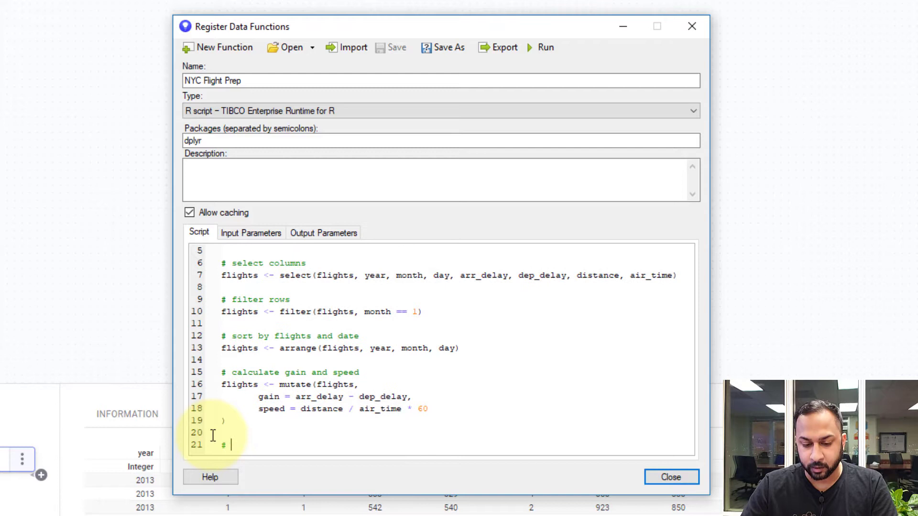
# End the script with '# export' and 'output_table <- flights' and start defining output_table as output.
pyautogui.write('exp')
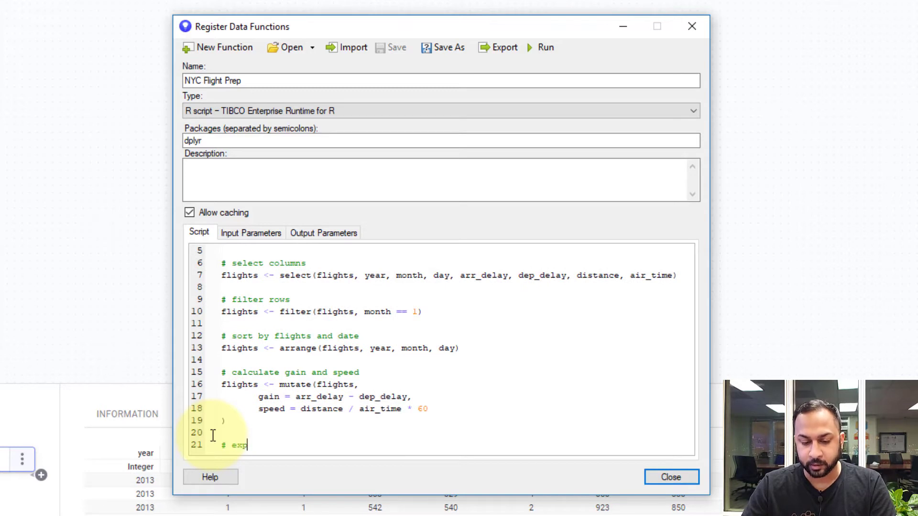
pyautogui.write('ort')
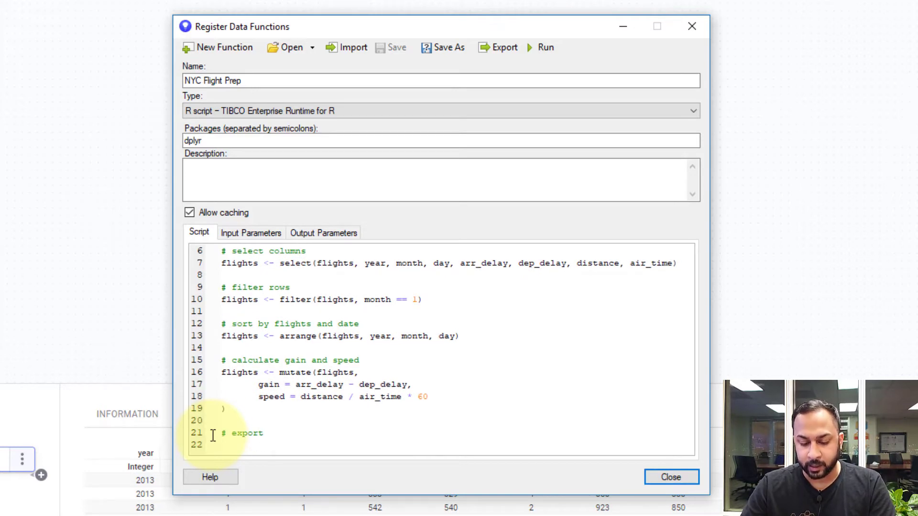
pyautogui.write('output')
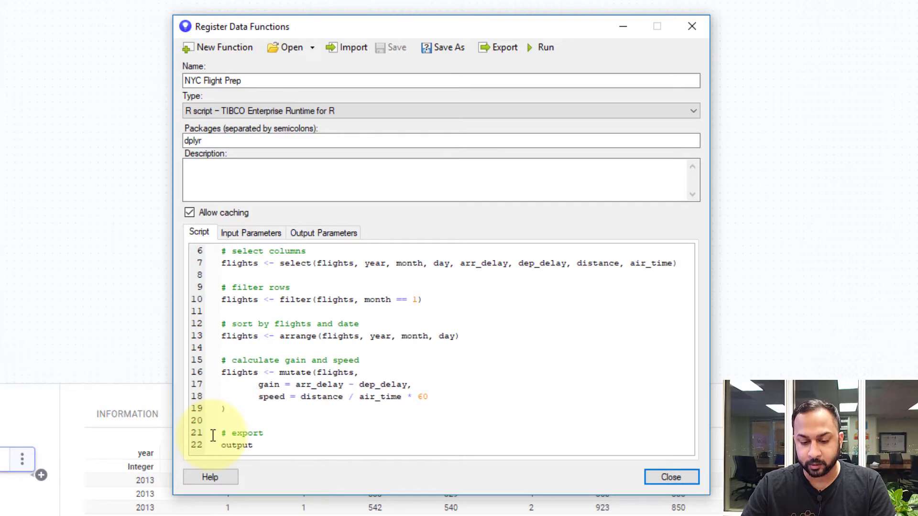
pyautogui.write('_table')
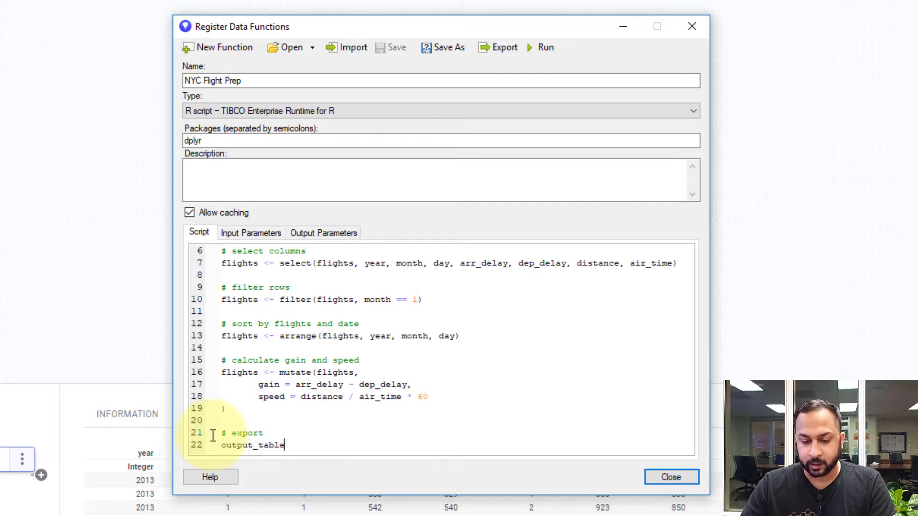
pyautogui.write('<-f')
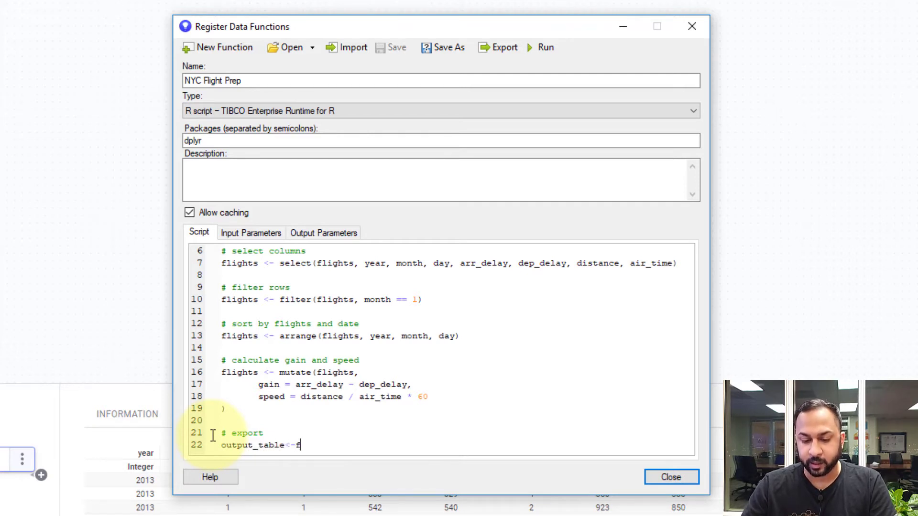
pyautogui.write('lights')
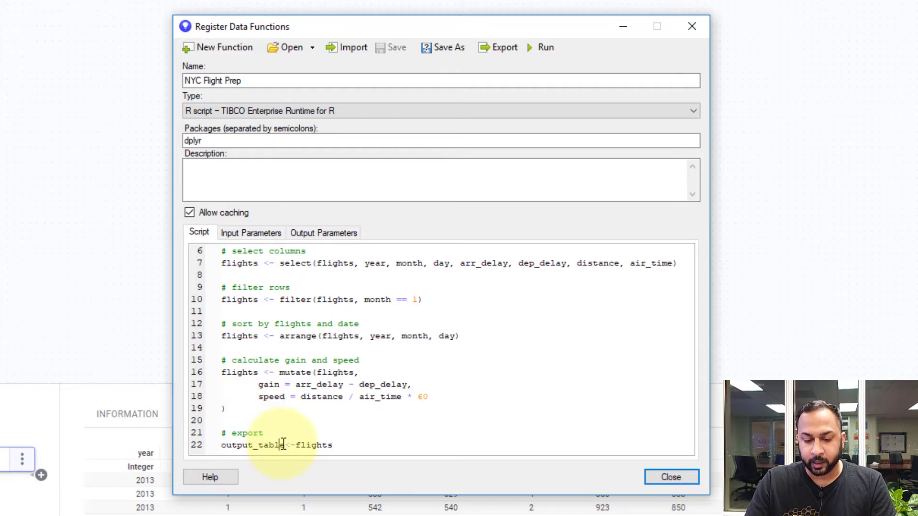
pyautogui.rightClick(281, 444)
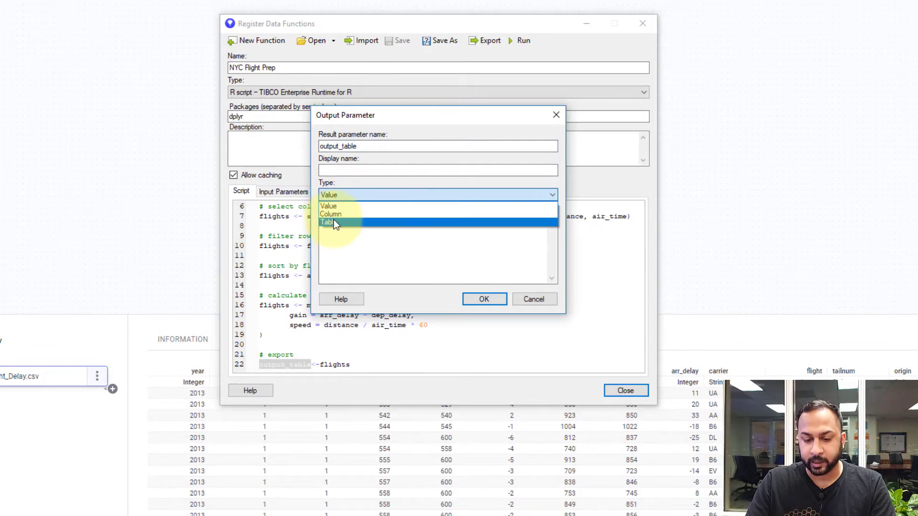
# Make output_table a Table output and register input_table as a table input parameter.
pyautogui.click(484, 298)
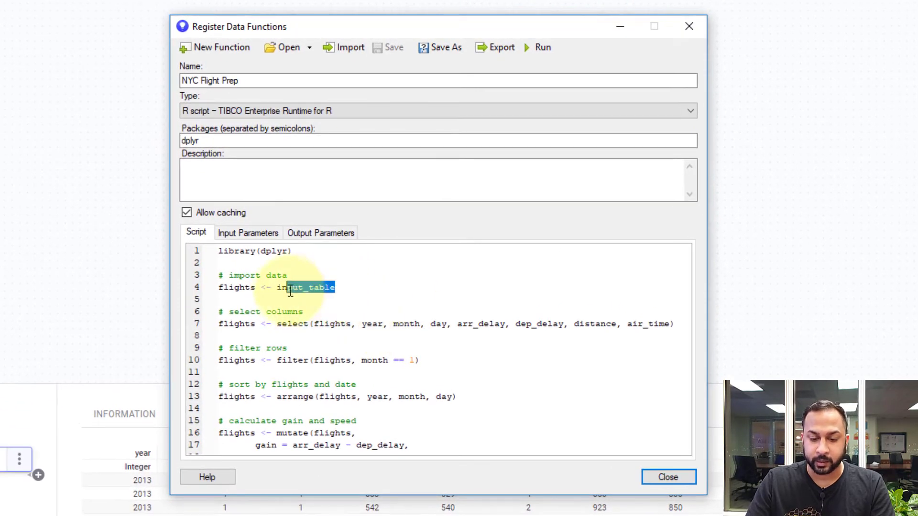
pyautogui.rightClick(307, 288)
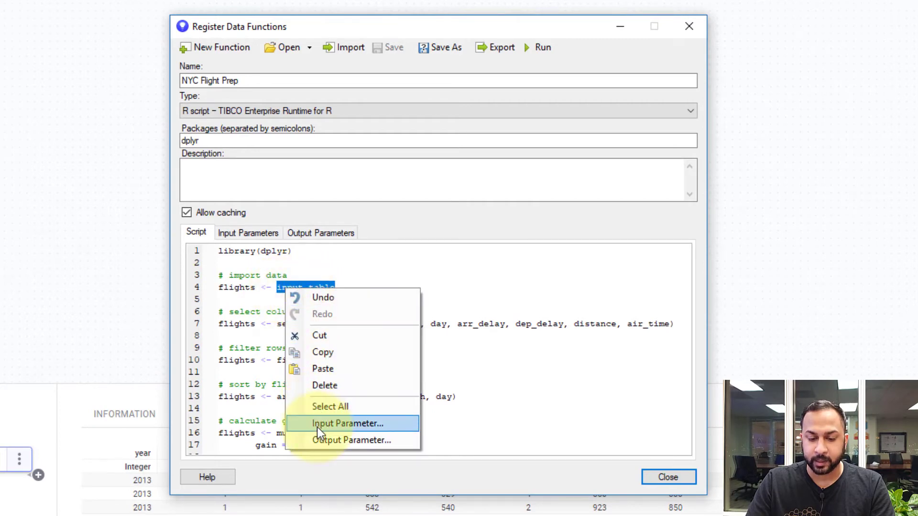
pyautogui.click(346, 423)
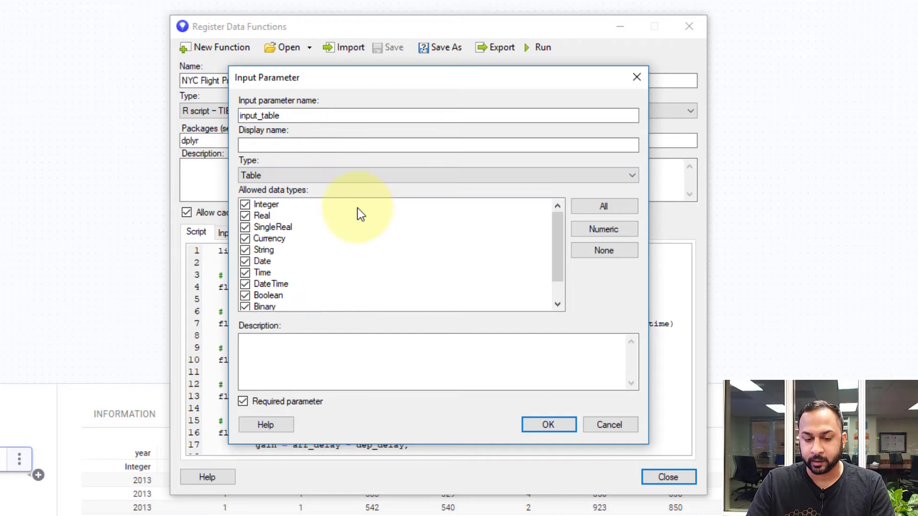
pyautogui.click(547, 424)
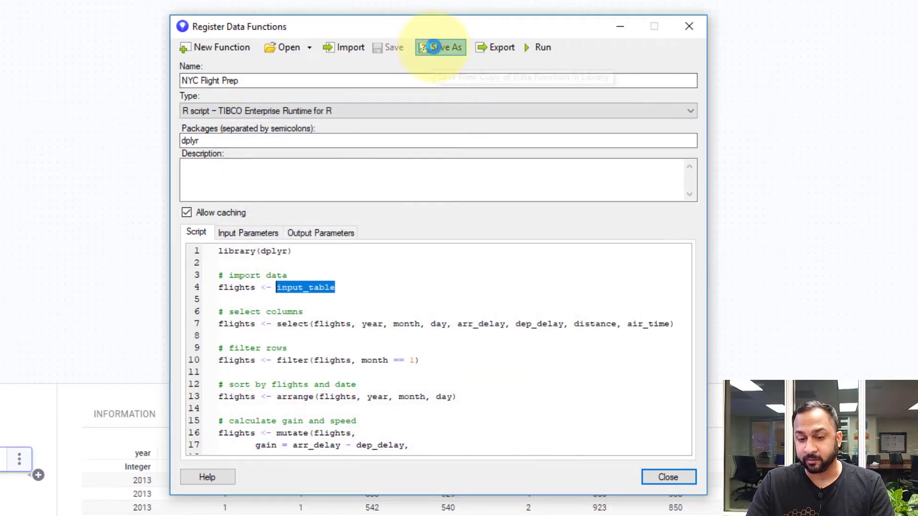
# Save the function to the library as NYC Flight Prep with keyword TERR and close registration.
pyautogui.click(446, 48)
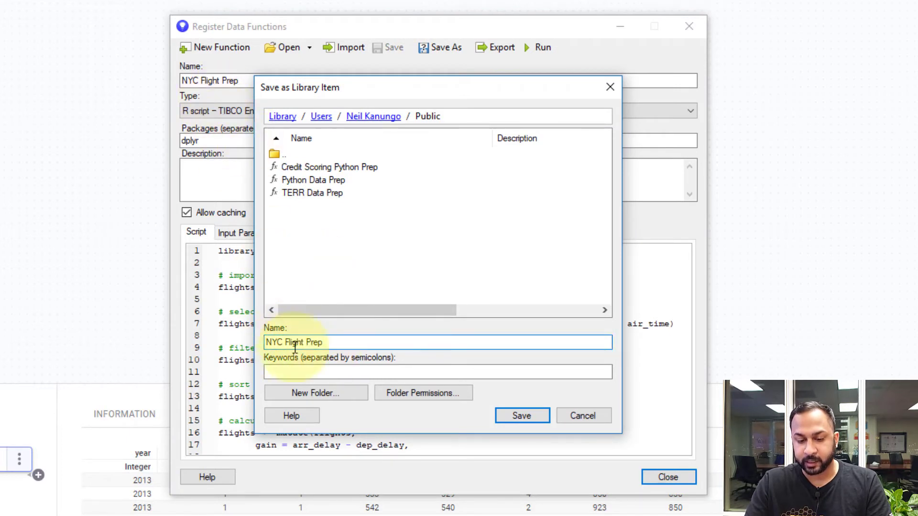
pyautogui.write('TERR')
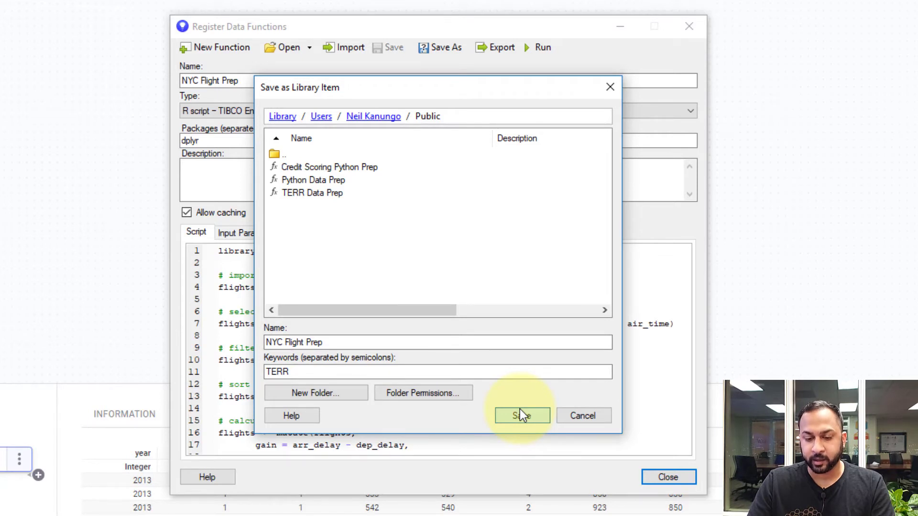
pyautogui.click(521, 416)
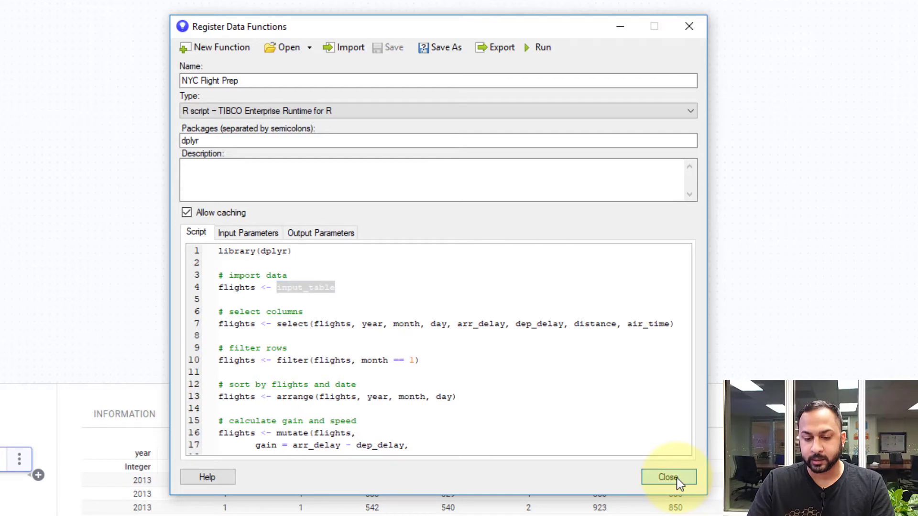
pyautogui.click(669, 477)
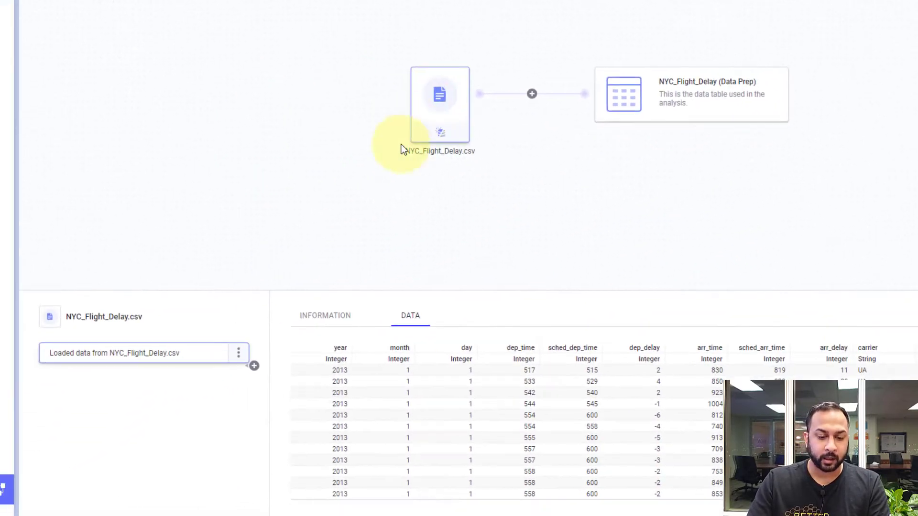
# Start adding a data function transformation to the NYC_Flight_Delay.csv source.
pyautogui.click(239, 352)
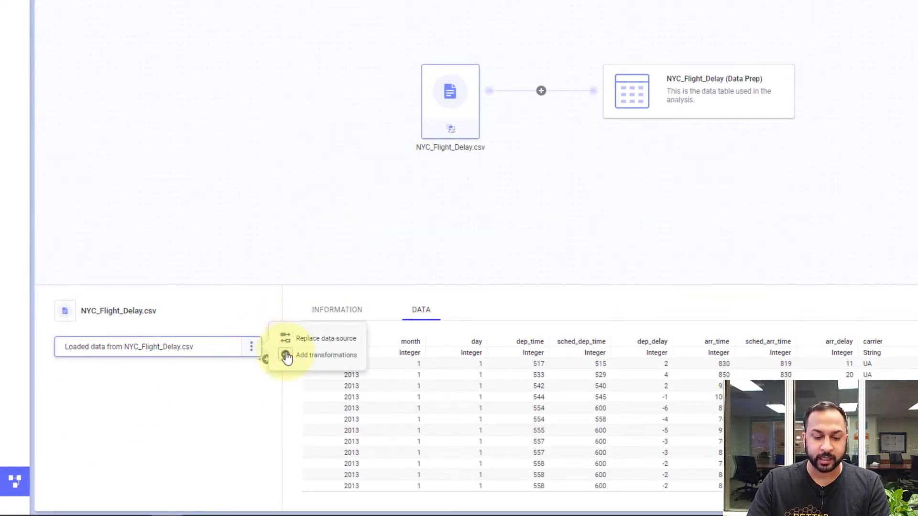
pyautogui.click(326, 355)
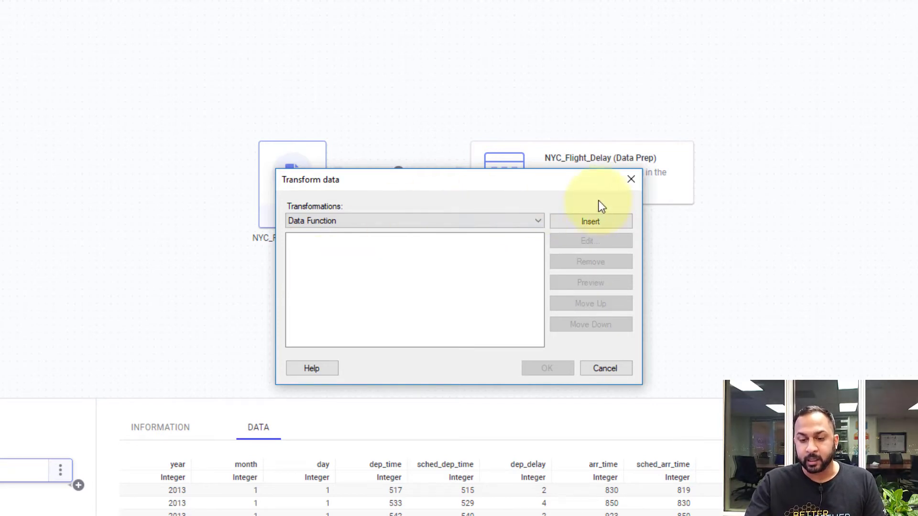
pyautogui.click(590, 220)
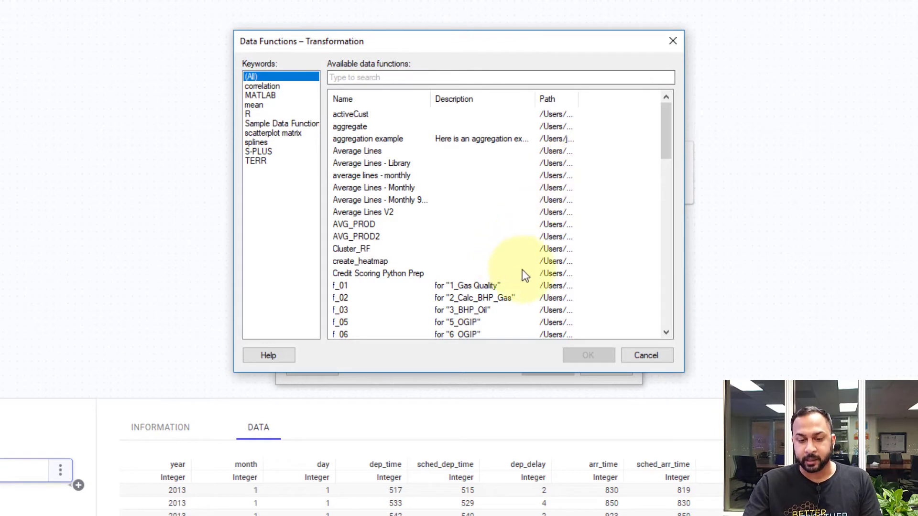
# Filter to TERR functions, choose NYC Flight Prep and pass all columns as its input table.
pyautogui.click(255, 161)
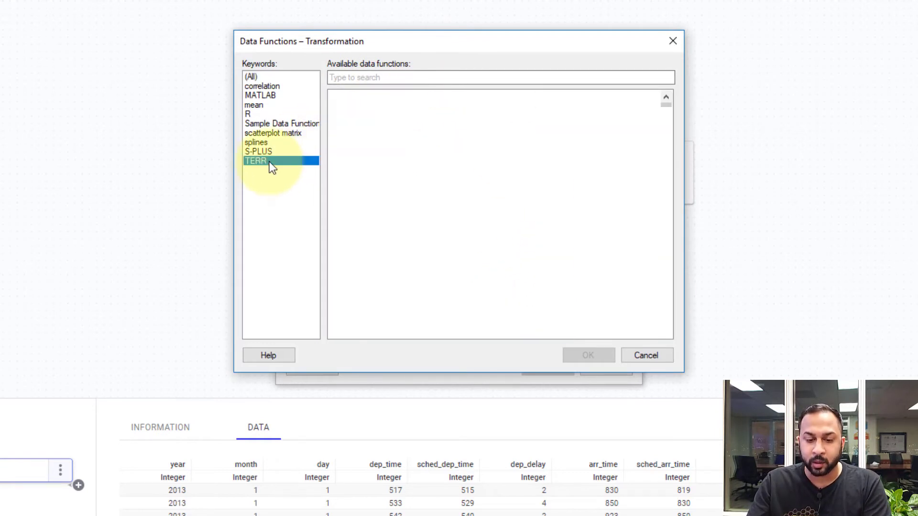
pyautogui.click(255, 160)
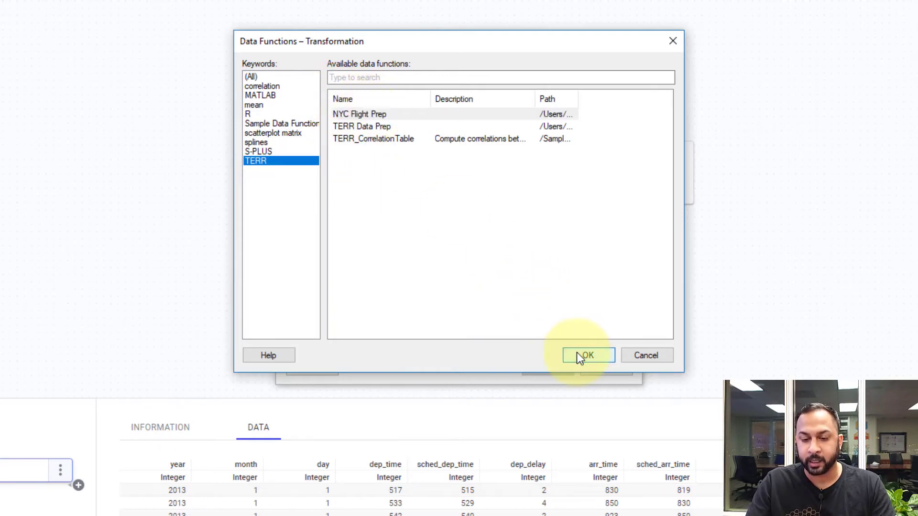
pyautogui.click(588, 356)
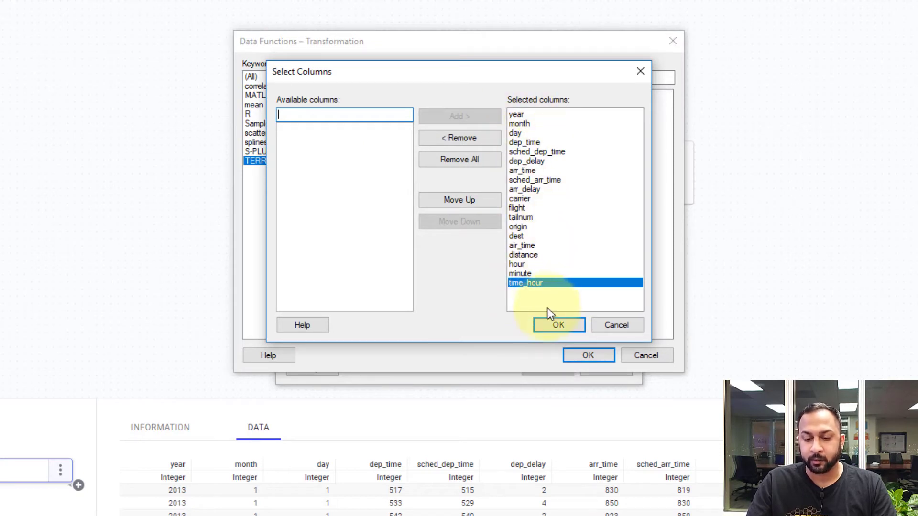
pyautogui.click(558, 325)
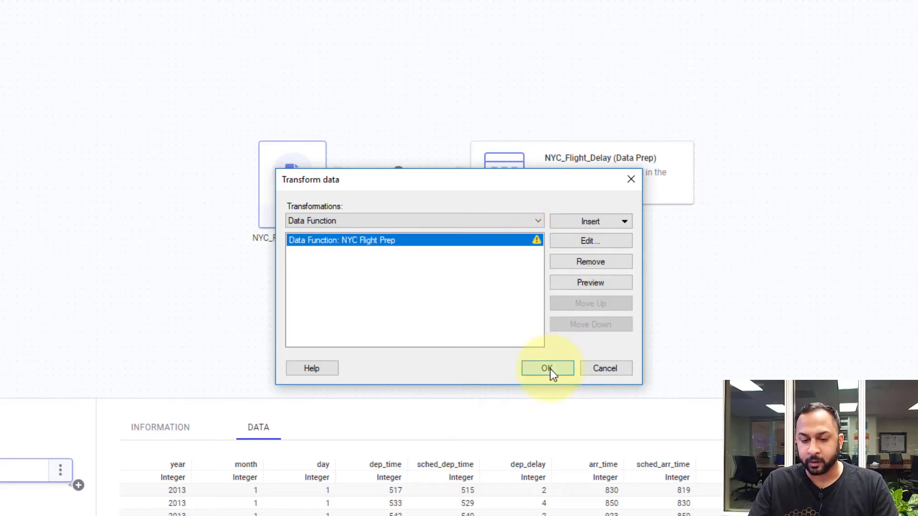
# Apply the NYC Flight Prep transformation and accept the column matching with gain and speed as new columns.
pyautogui.click(546, 368)
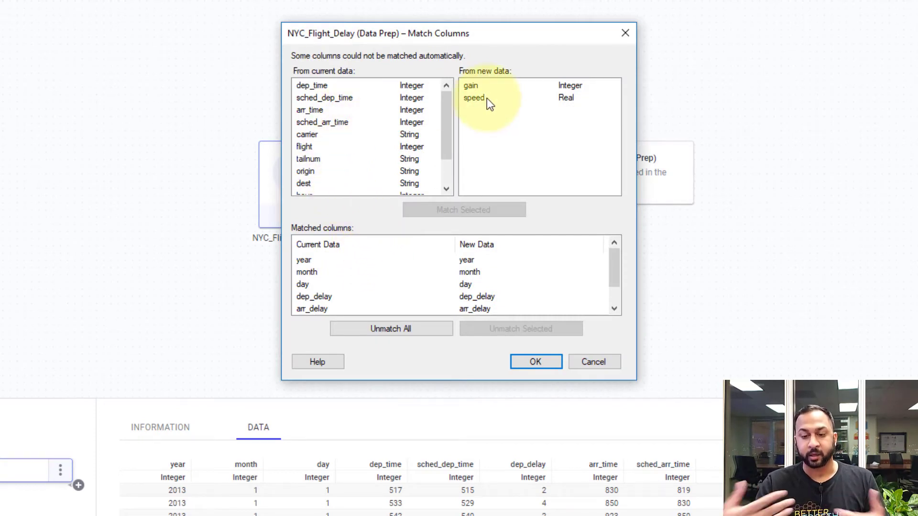
pyautogui.moveTo(479, 98)
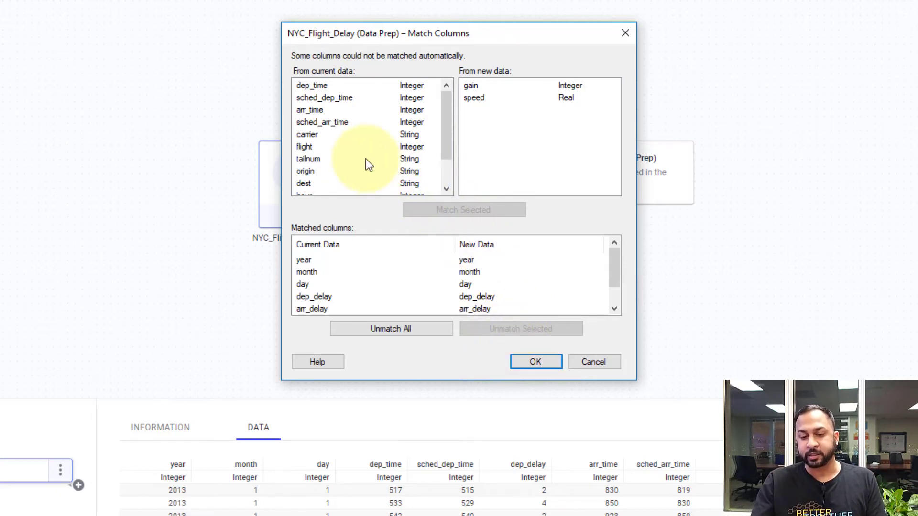
pyautogui.click(308, 158)
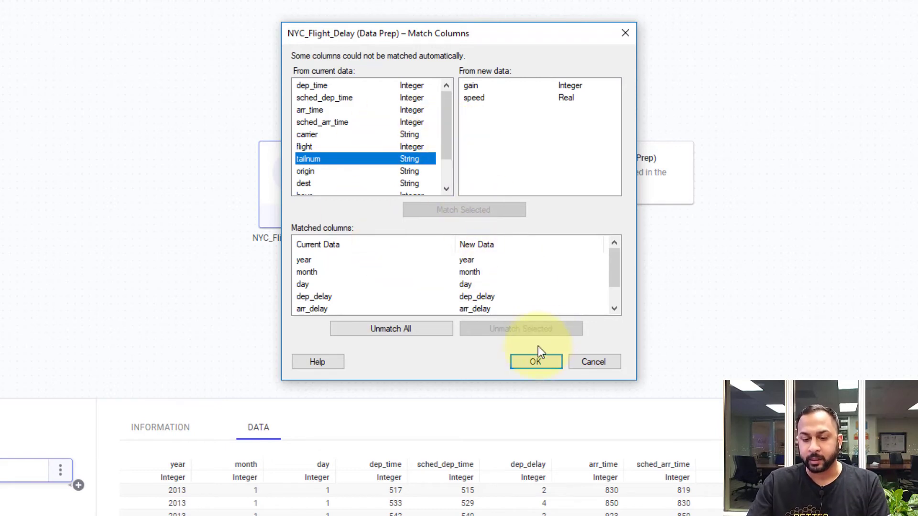
pyautogui.click(535, 361)
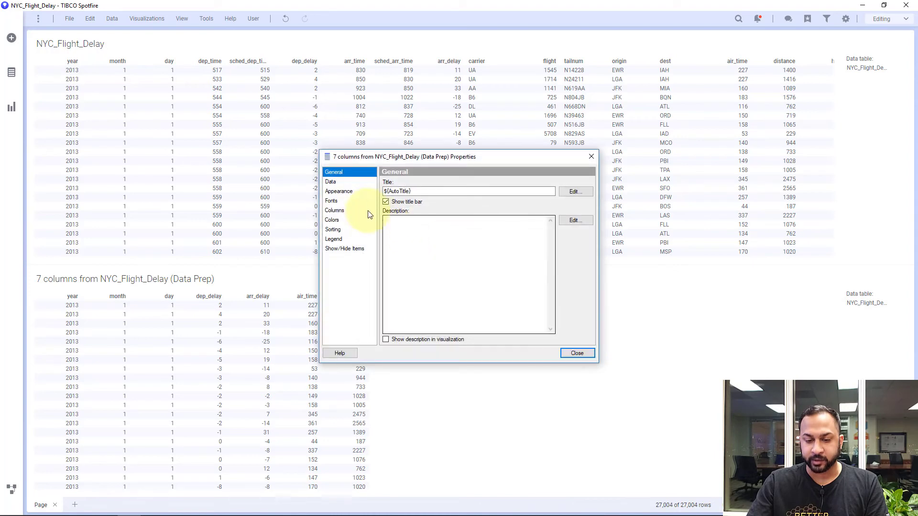
# Add the gain and speed columns to the Data Prep table's selected columns.
pyautogui.click(335, 210)
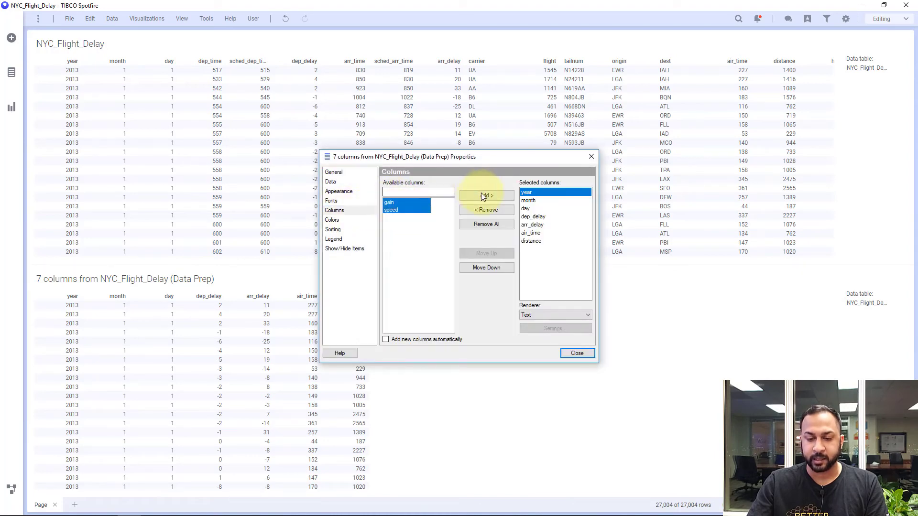
pyautogui.click(575, 353)
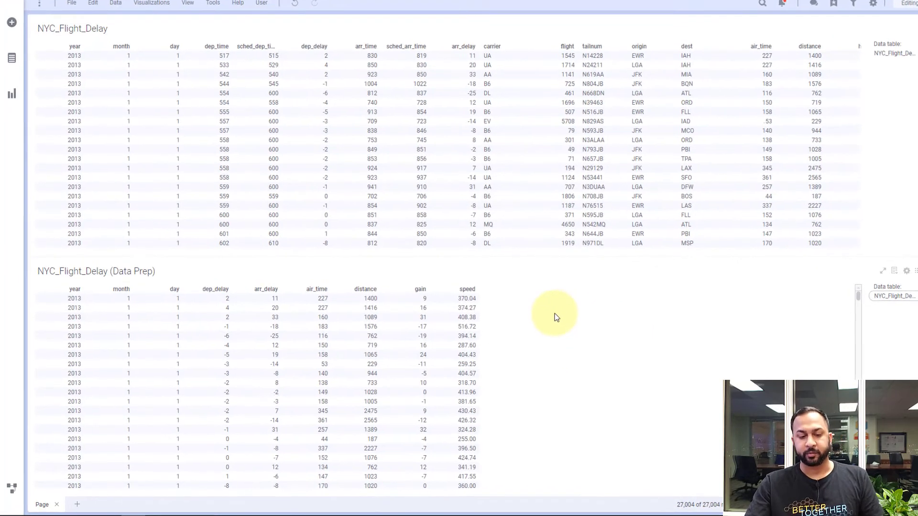
pyautogui.scroll(-3)
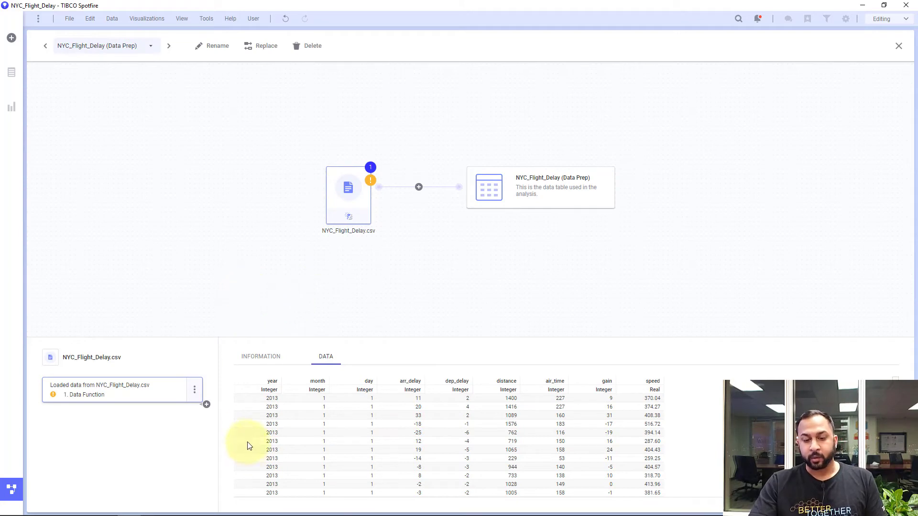
# Start registering a new data function from Tools > Register data functions.
pyautogui.click(128, 505)
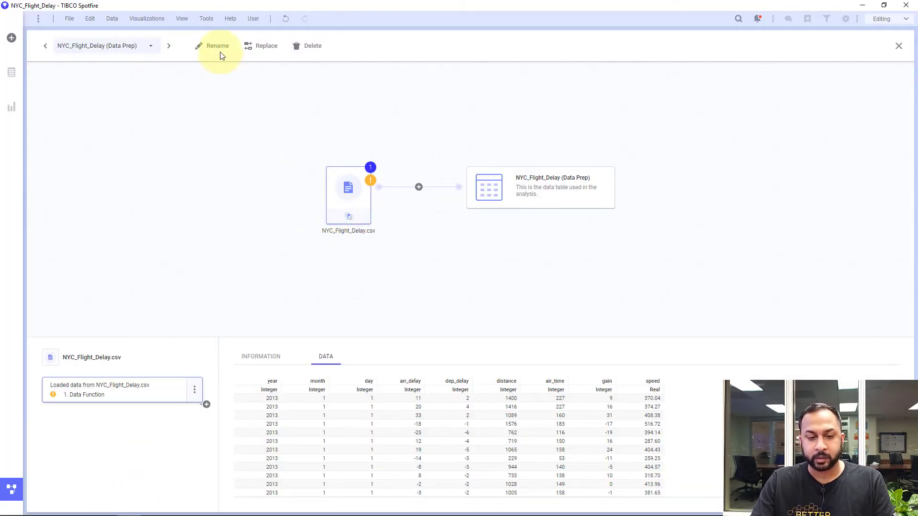
pyautogui.click(205, 18)
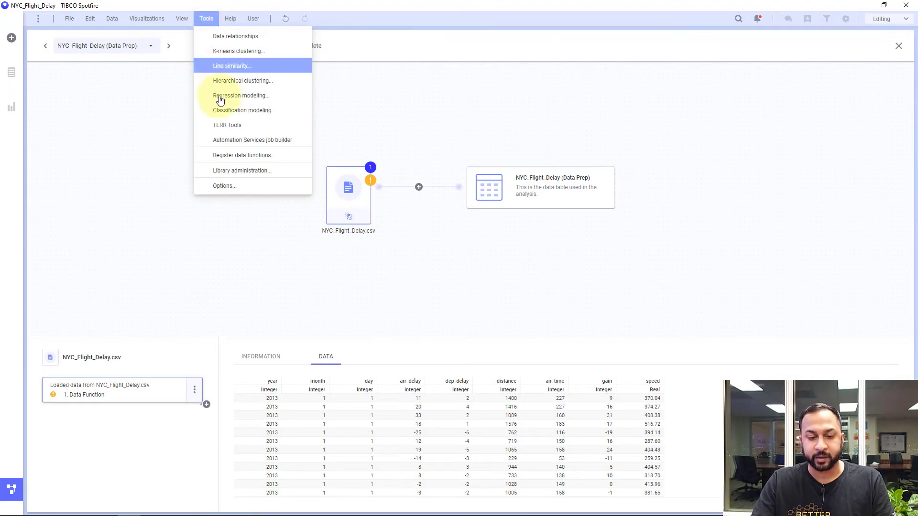
pyautogui.click(240, 155)
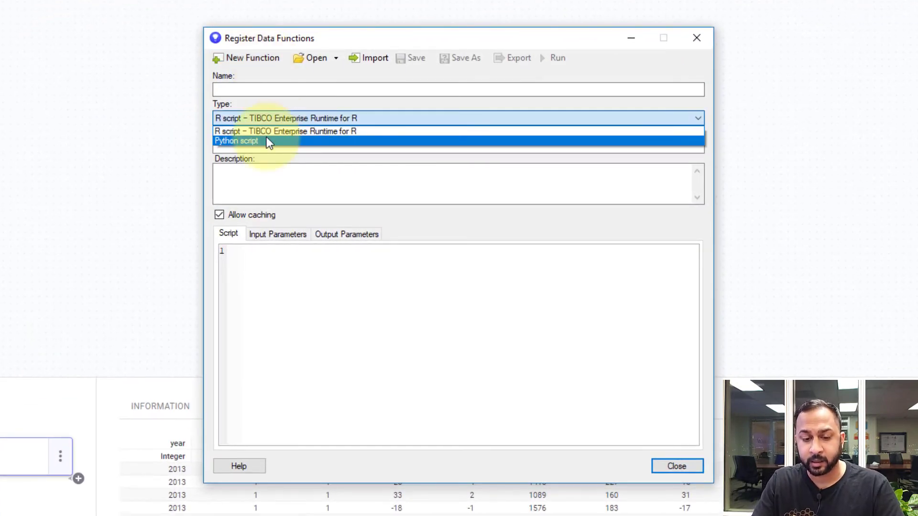
# Make it a Python script function named 'NYC Prep for Python' and begin editing its script body.
pyautogui.click(236, 140)
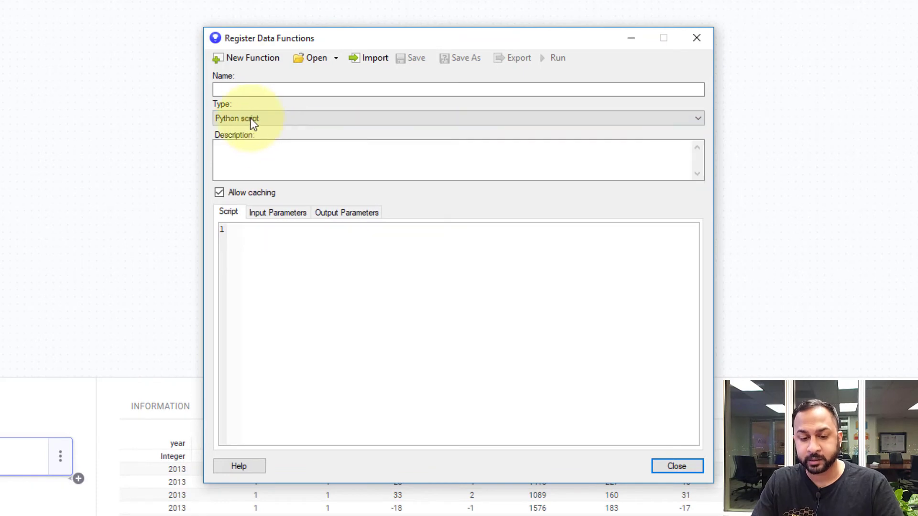
pyautogui.write('N')
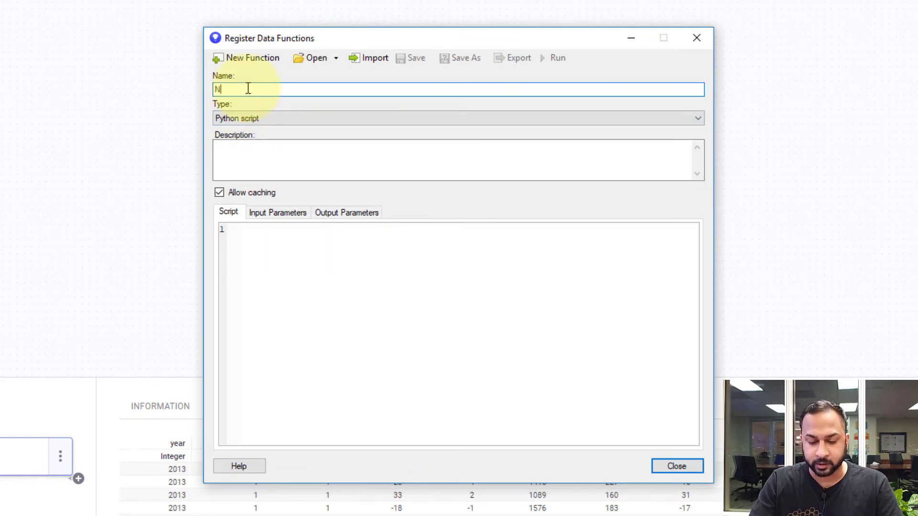
pyautogui.write('YC Prep for Python')
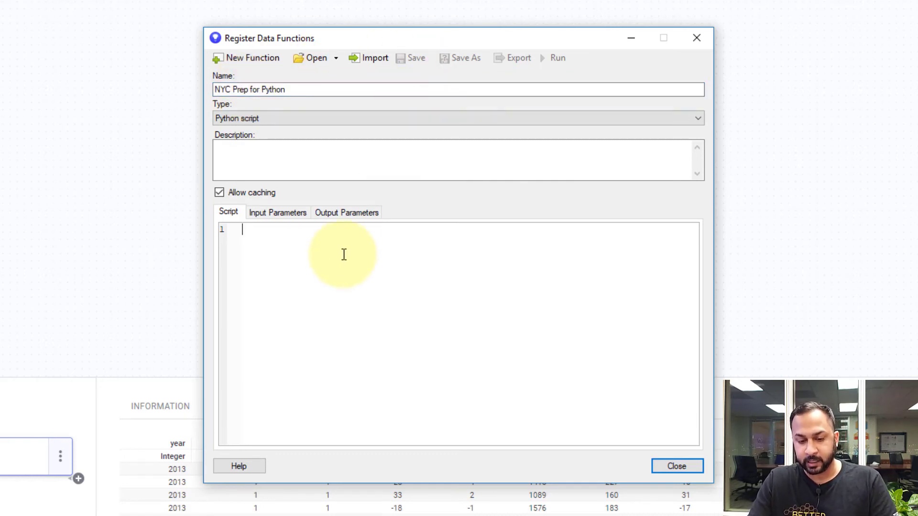
pyautogui.click(368, 57)
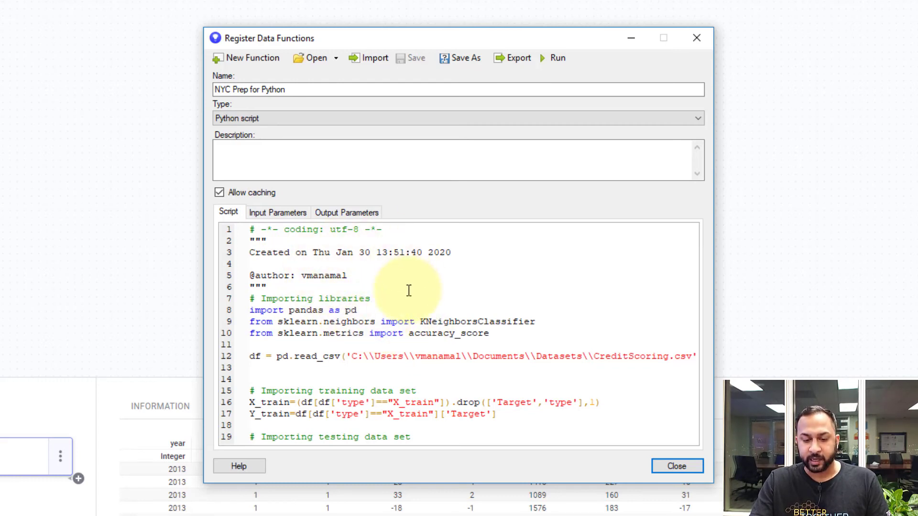
# Write df = pd.DataFrame(data=input) on line 12 and return it with output=df.
pyautogui.scroll(-3)
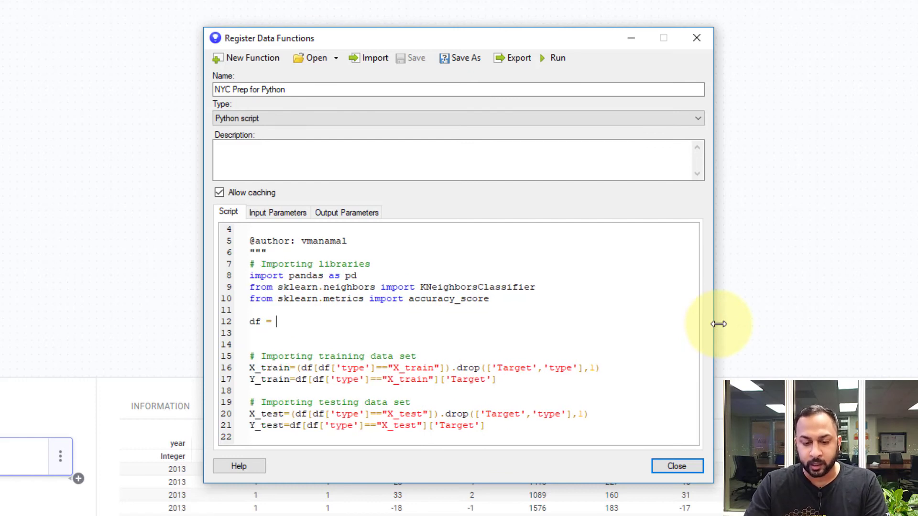
pyautogui.write('pd')
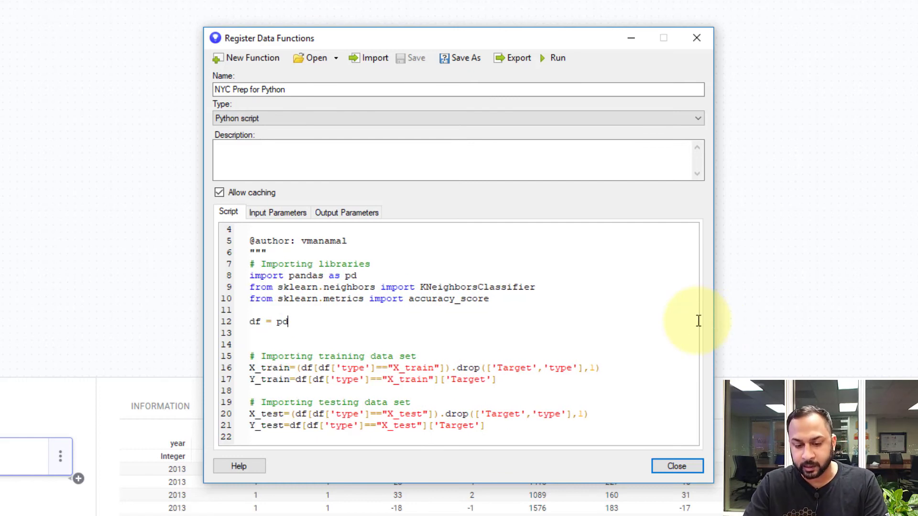
pyautogui.write('.Data')
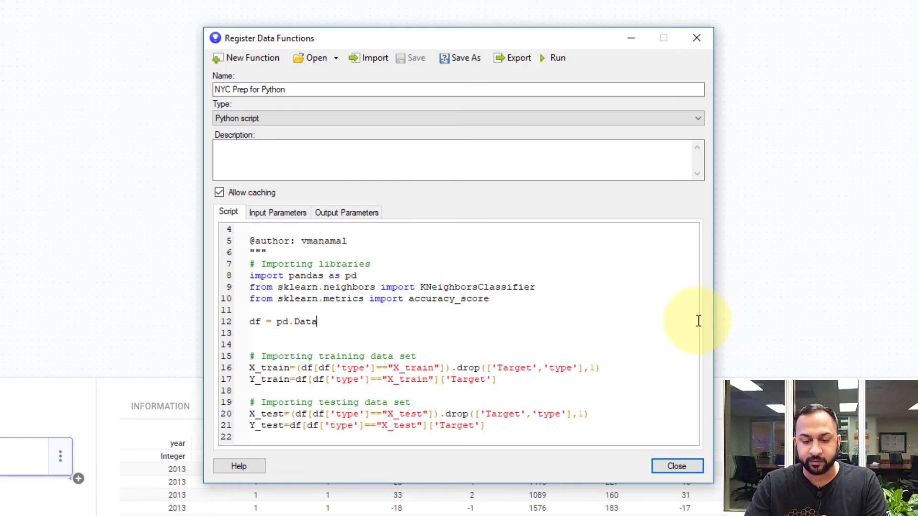
pyautogui.write('Frame(daa')
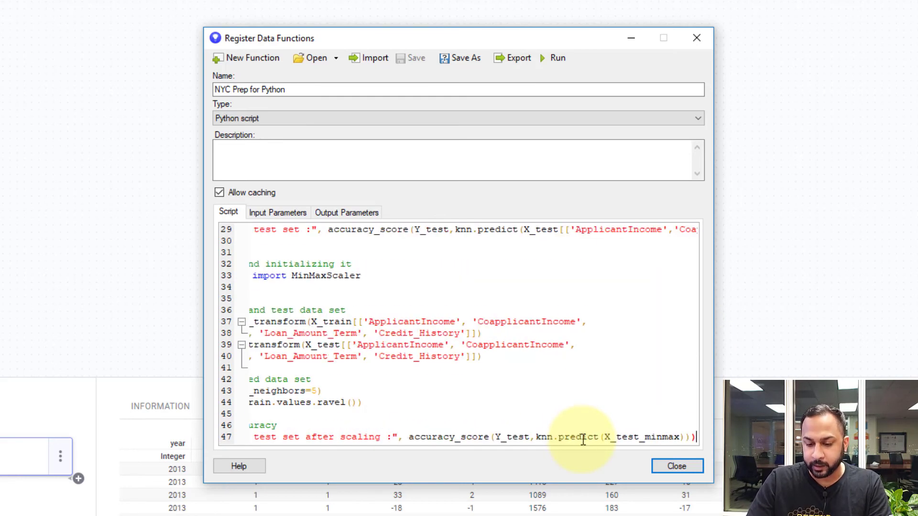
pyautogui.write('c')
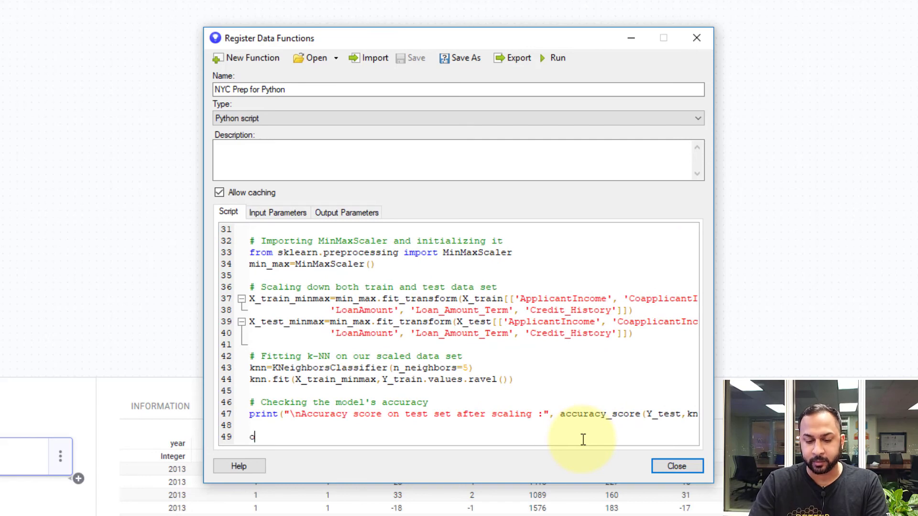
pyautogui.write('utput=')
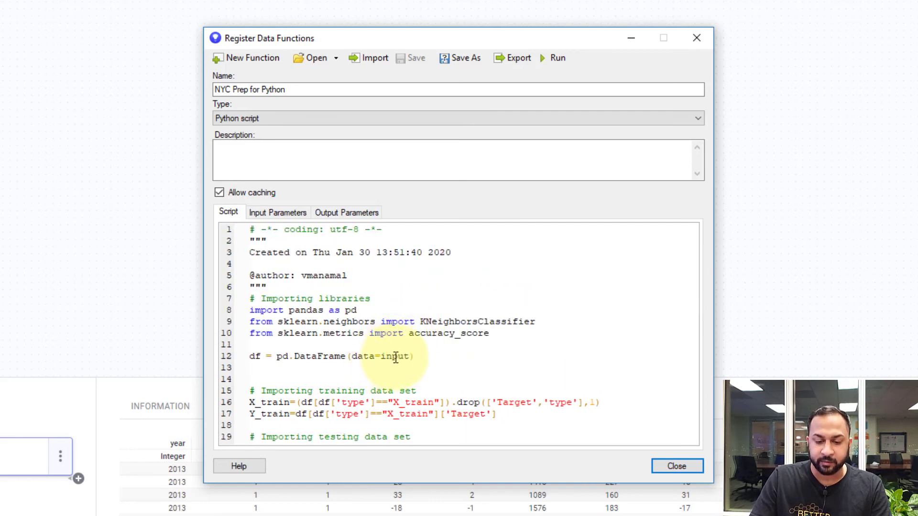
# Review parameter options for input and output, then switch to the Health Indicators analysis.
pyautogui.rightClick(395, 357)
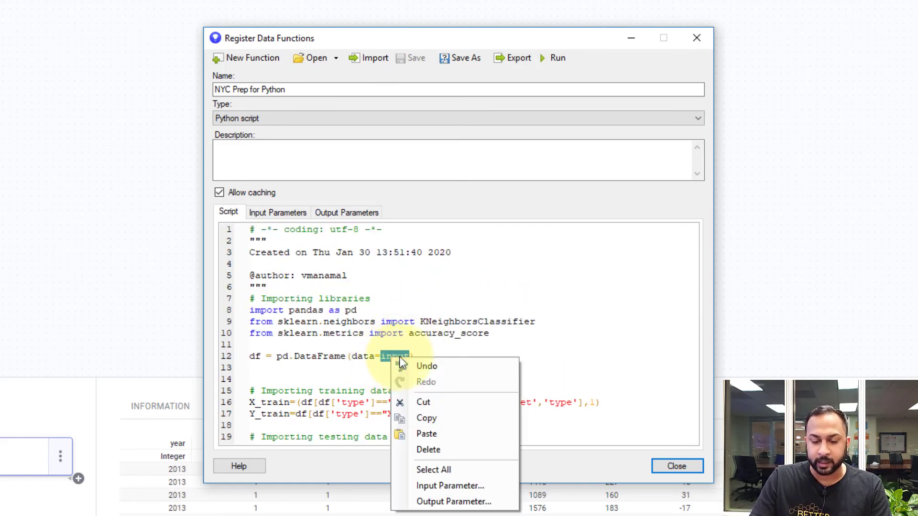
pyautogui.click(449, 486)
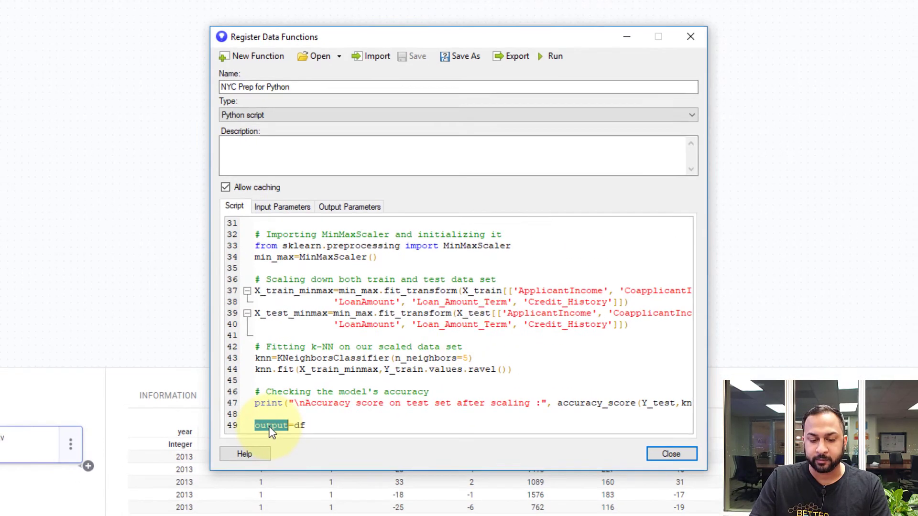
pyautogui.doubleClick(271, 425)
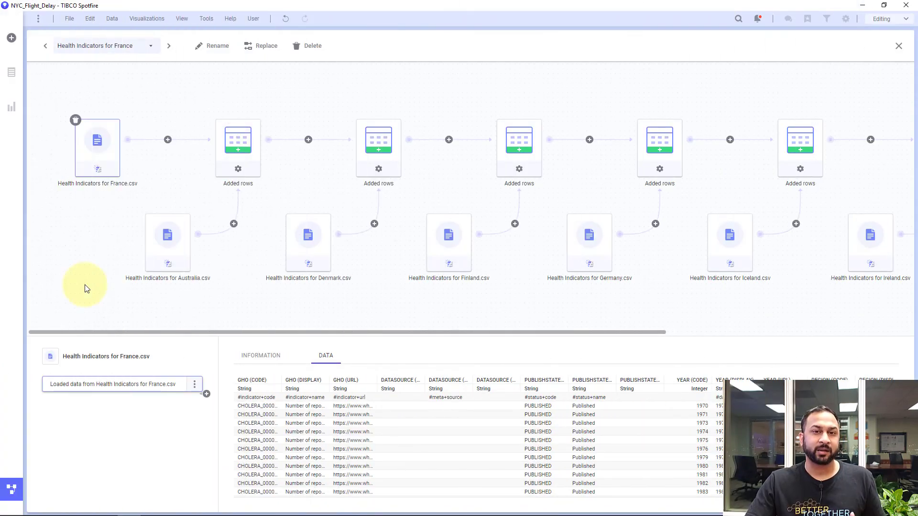
pyautogui.moveTo(308, 240)
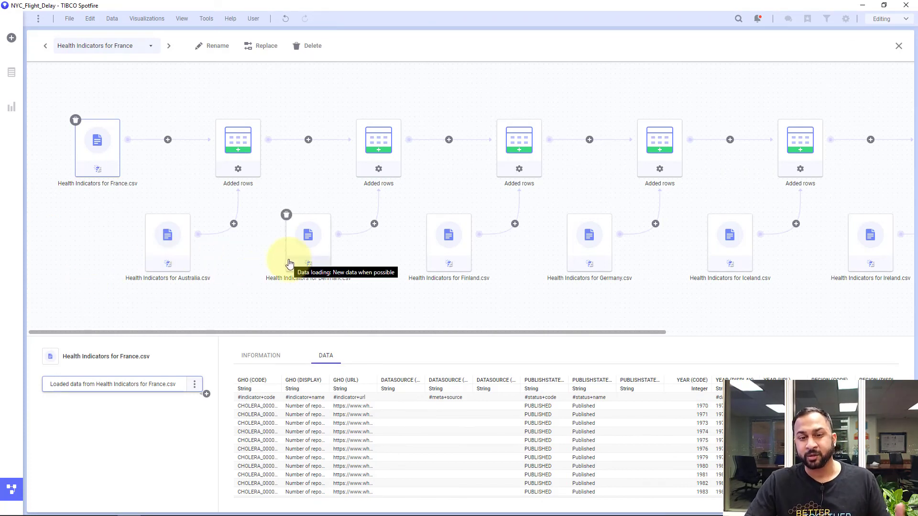
pyautogui.moveTo(451, 143)
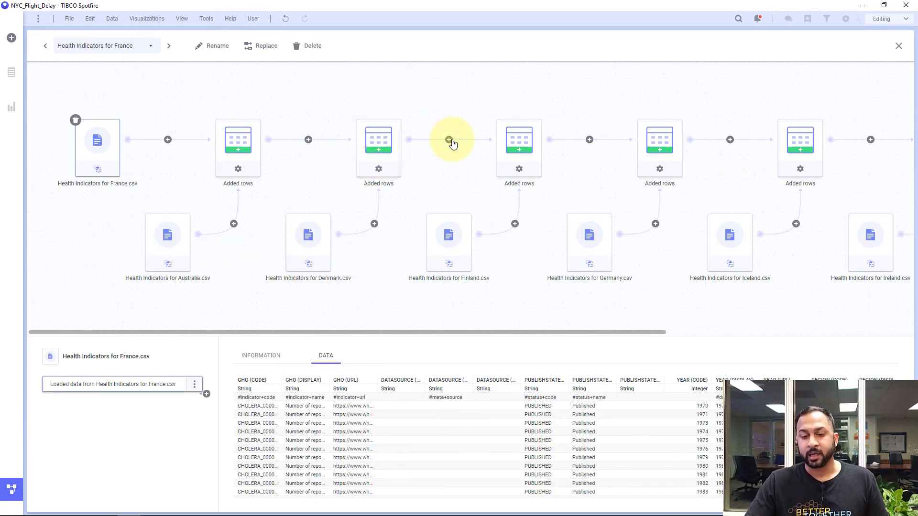
pyautogui.click(448, 140)
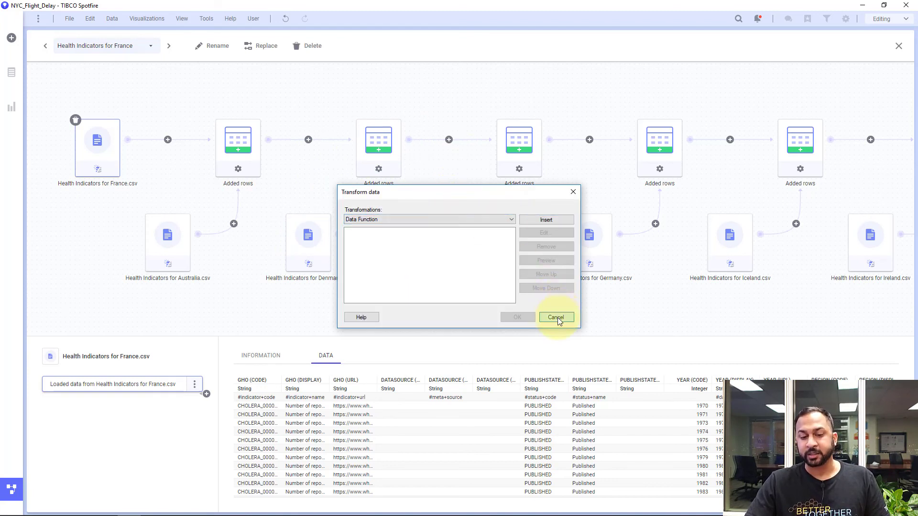
pyautogui.click(554, 316)
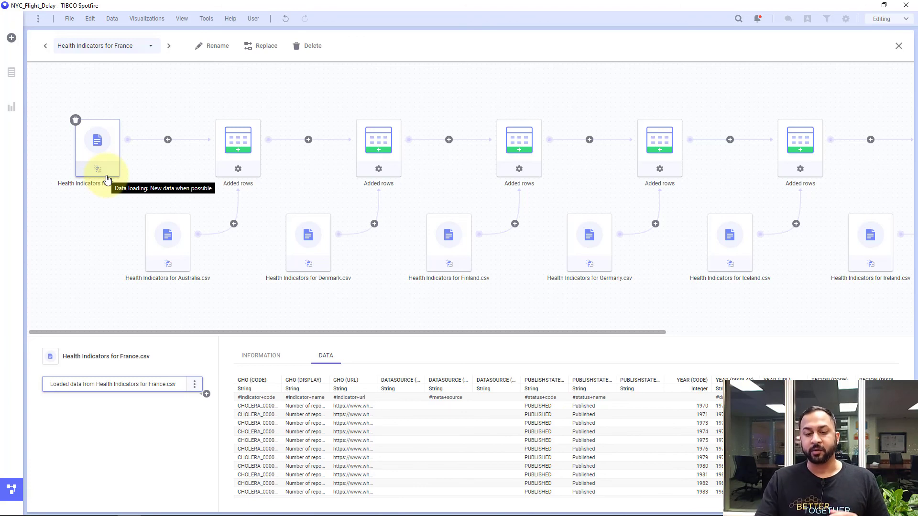
pyautogui.moveTo(279, 157)
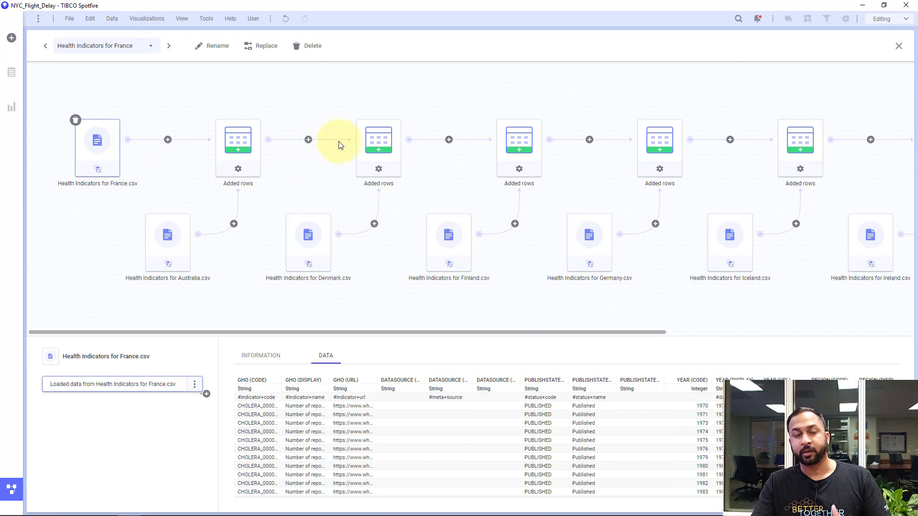
pyautogui.moveTo(333, 155)
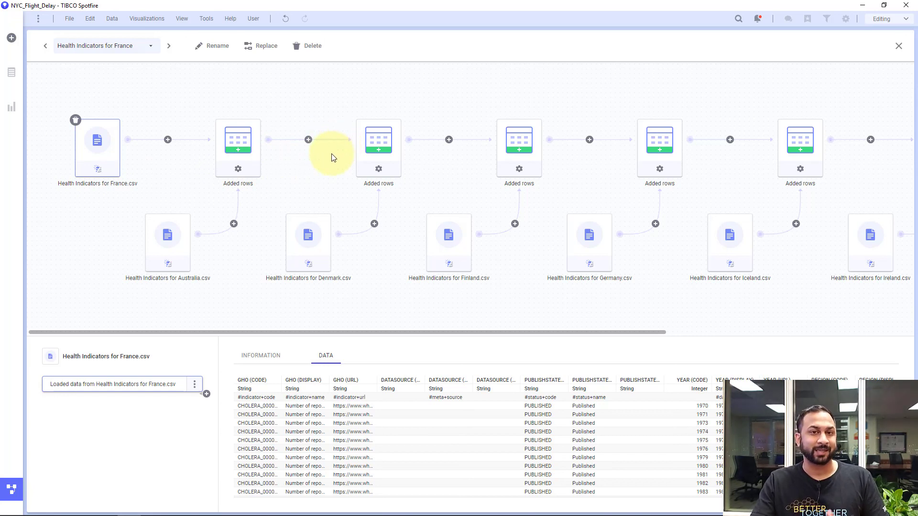